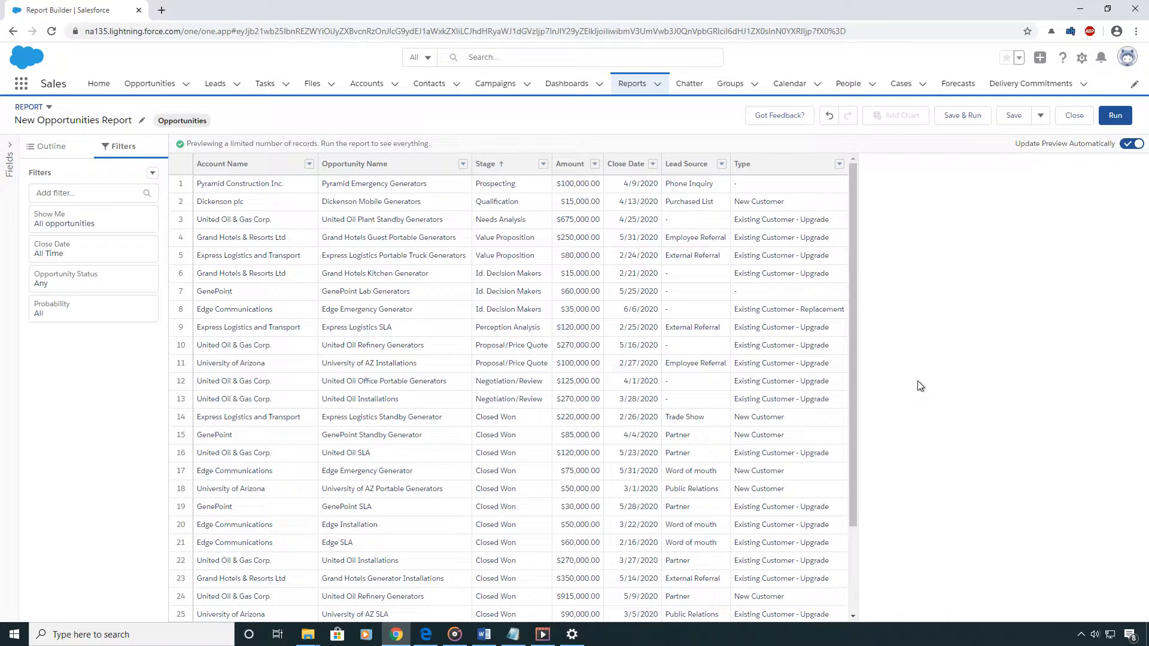
pyautogui.moveTo(86, 353)
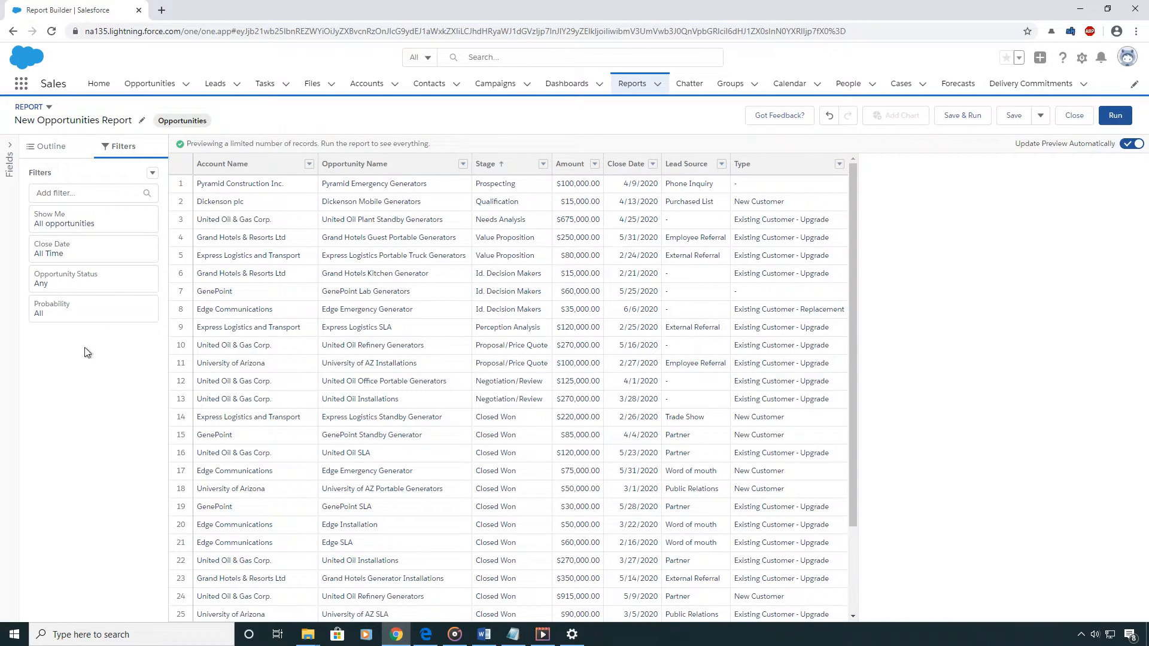
pyautogui.moveTo(90, 388)
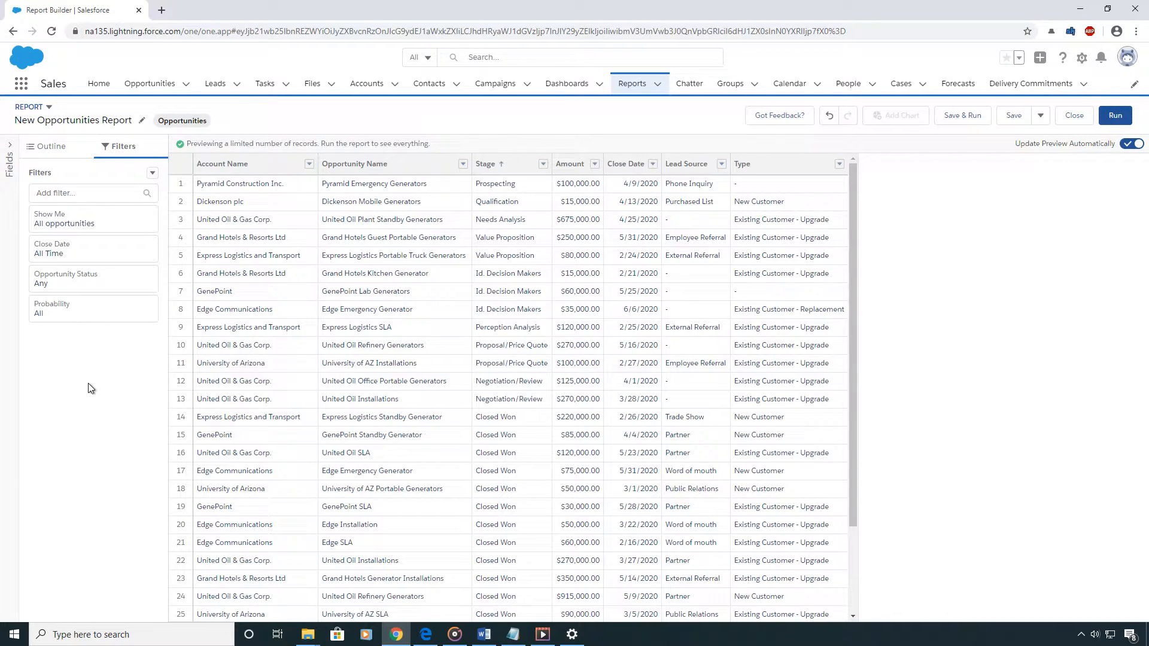
pyautogui.moveTo(371, 381)
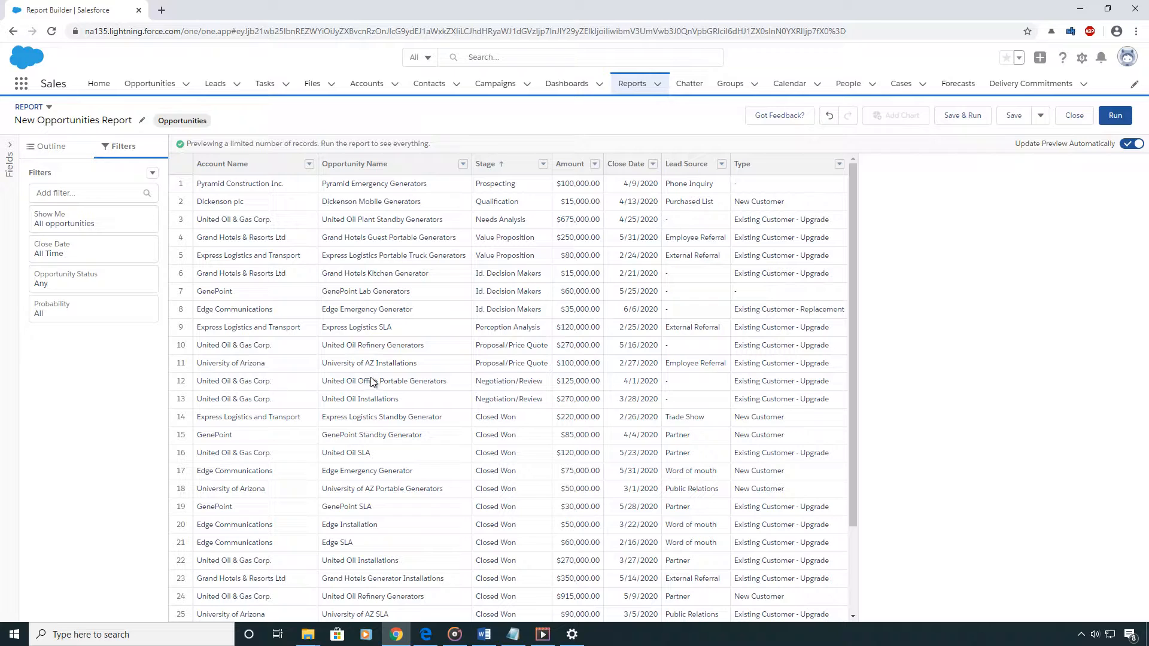
pyautogui.moveTo(407, 320)
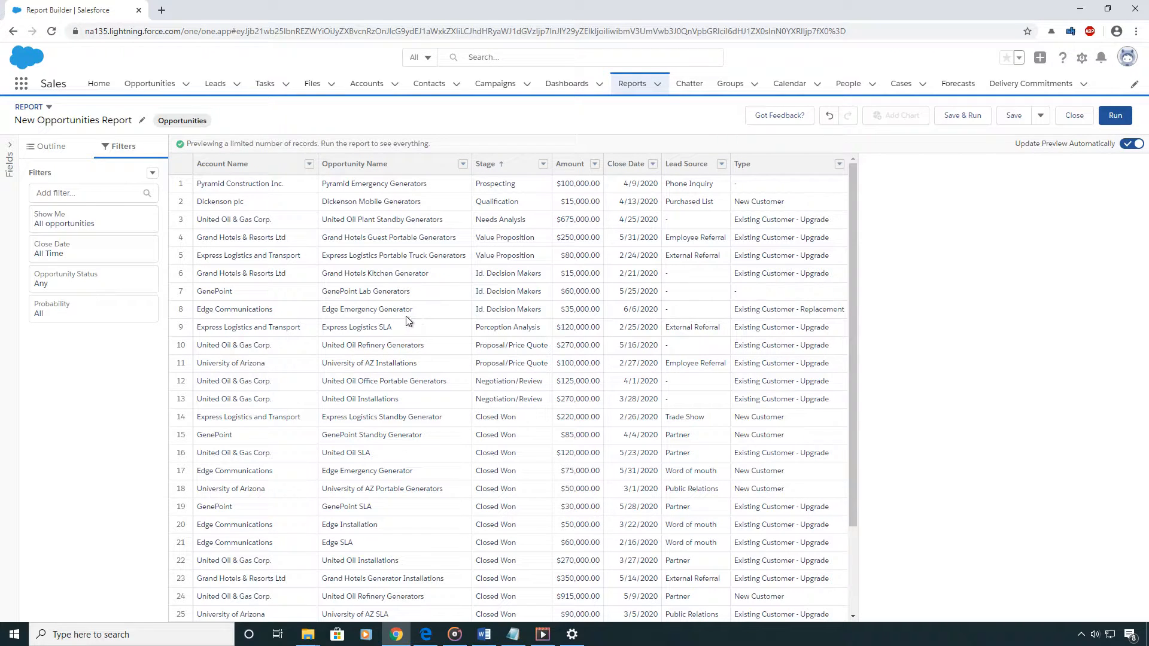
pyautogui.moveTo(469, 237)
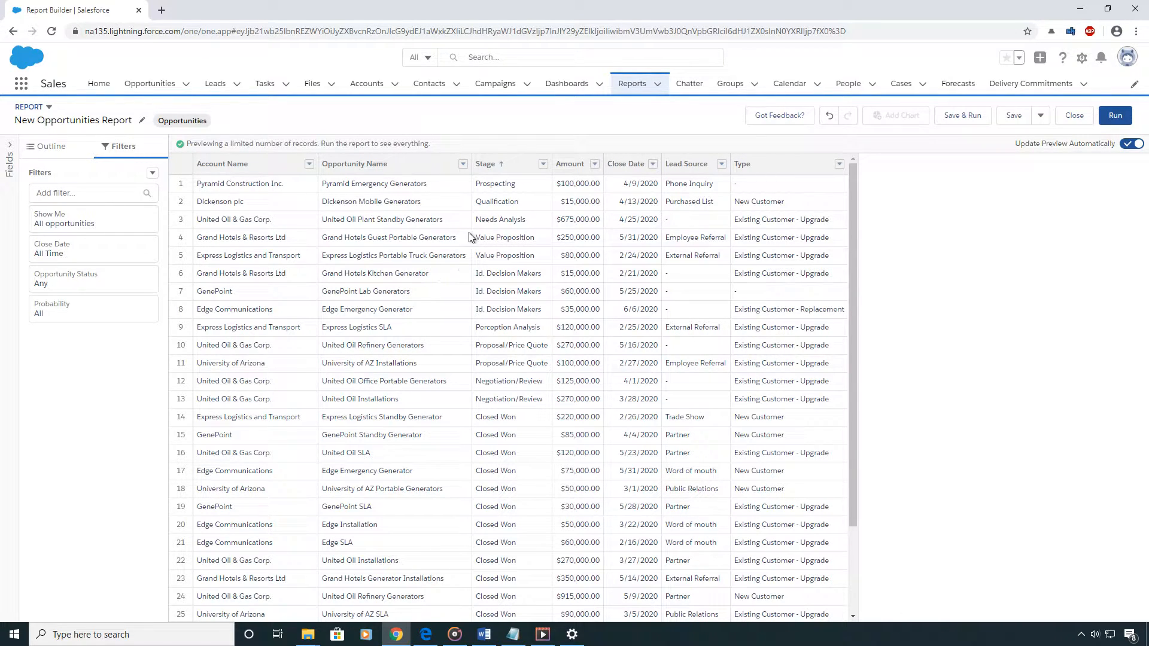
# Add a Stage filter equal to Value Proposition to the Opportunities report
pyautogui.click(509, 201)
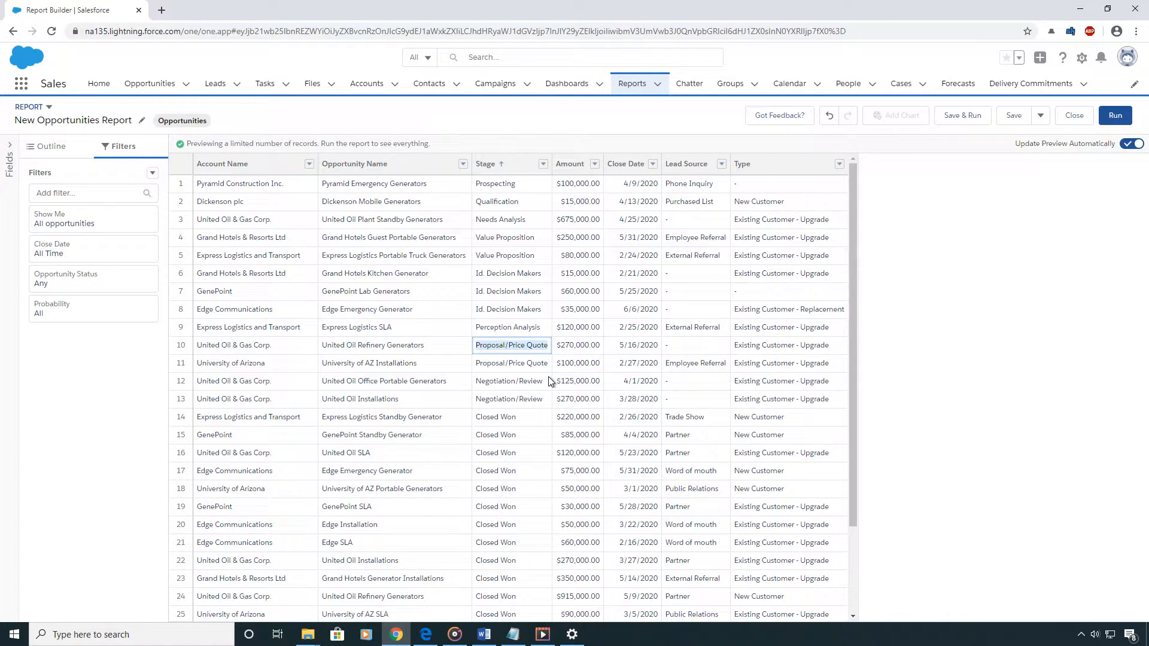
pyautogui.moveTo(526, 249)
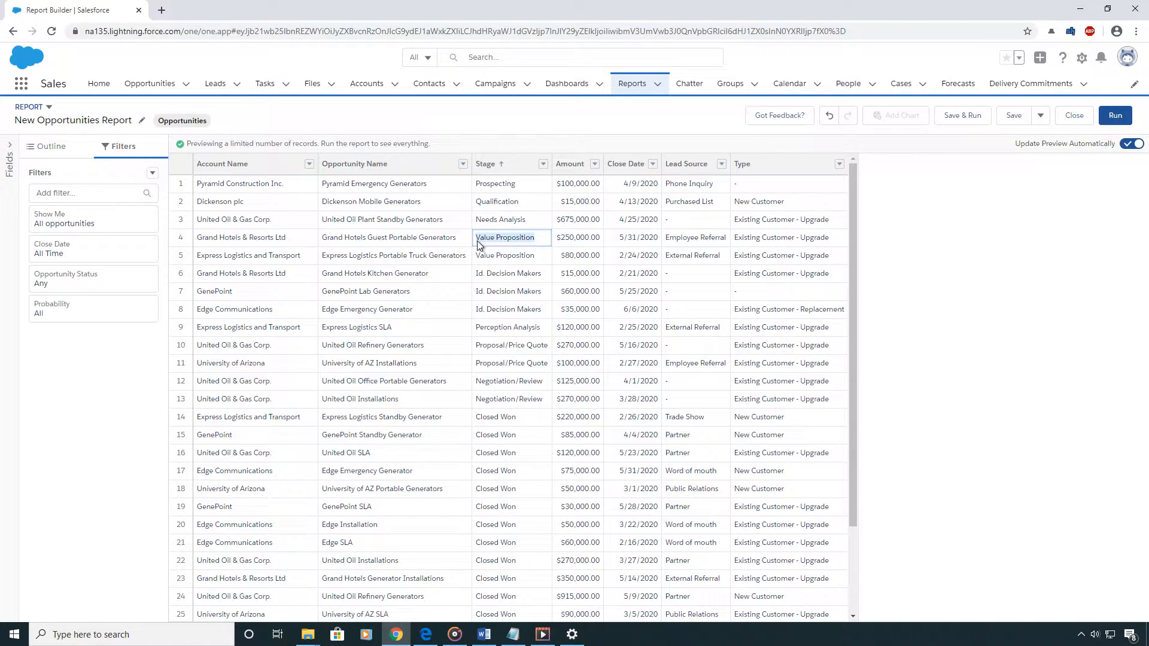
pyautogui.moveTo(573, 242)
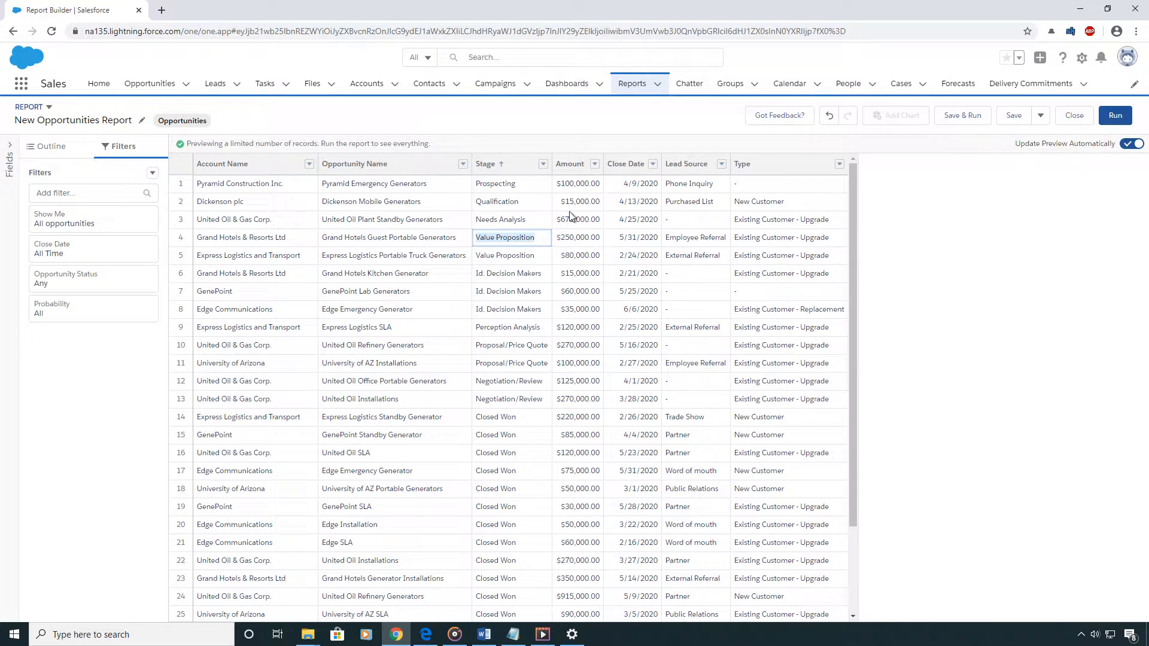
pyautogui.moveTo(503, 309)
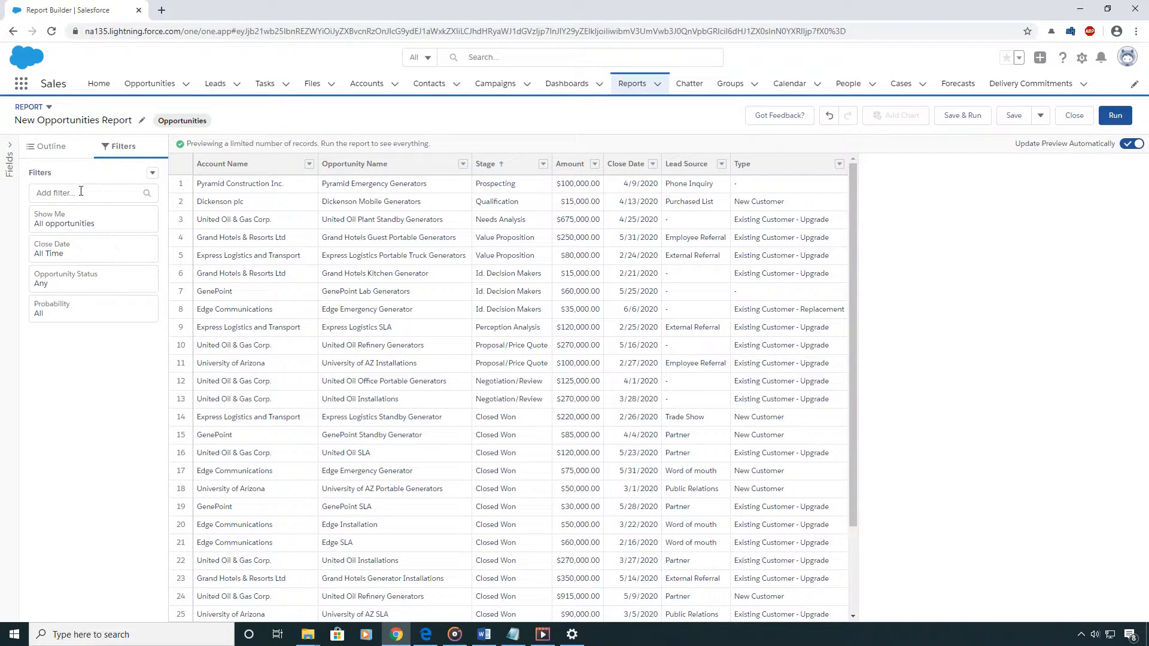
pyautogui.write('stage')
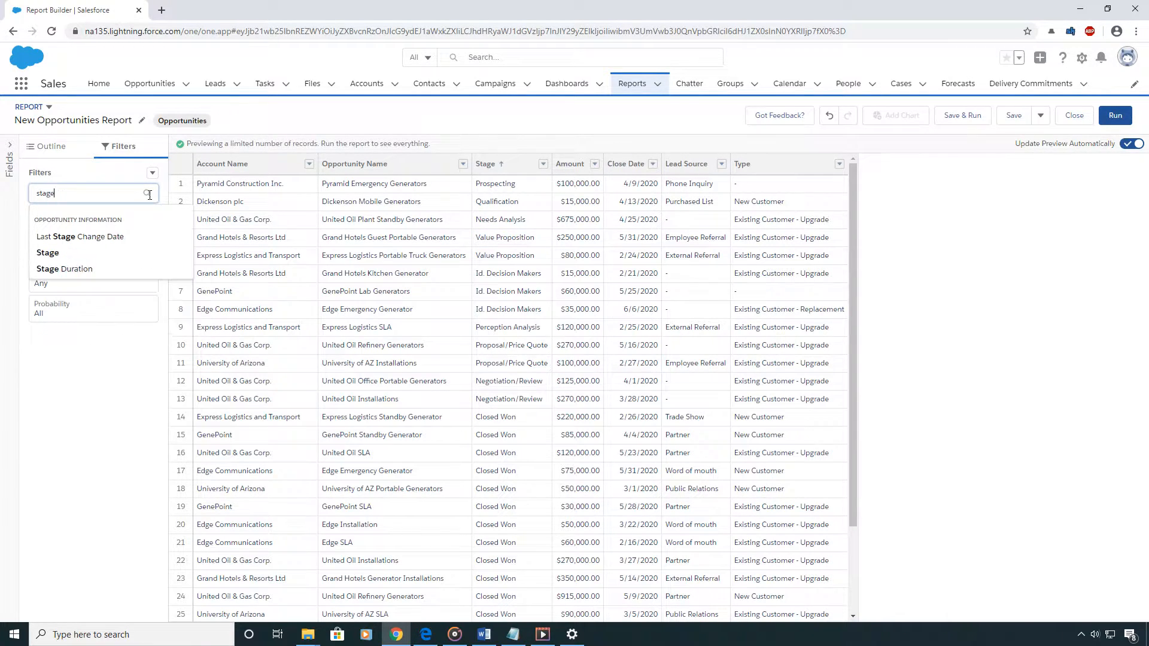
pyautogui.click(47, 252)
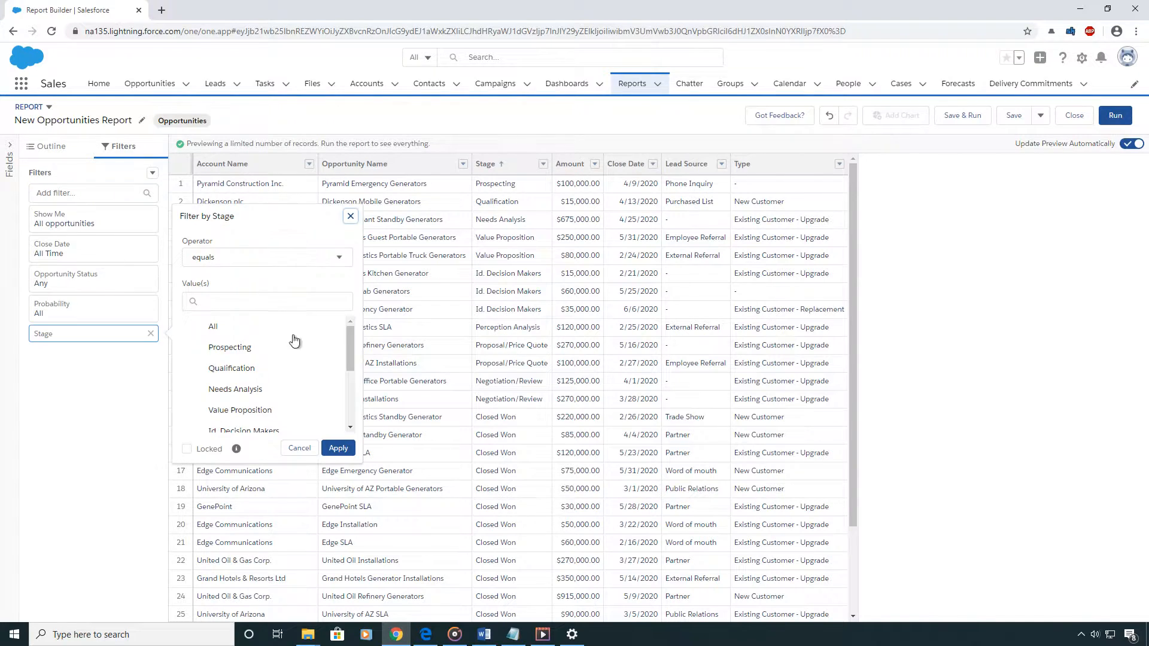
pyautogui.click(239, 409)
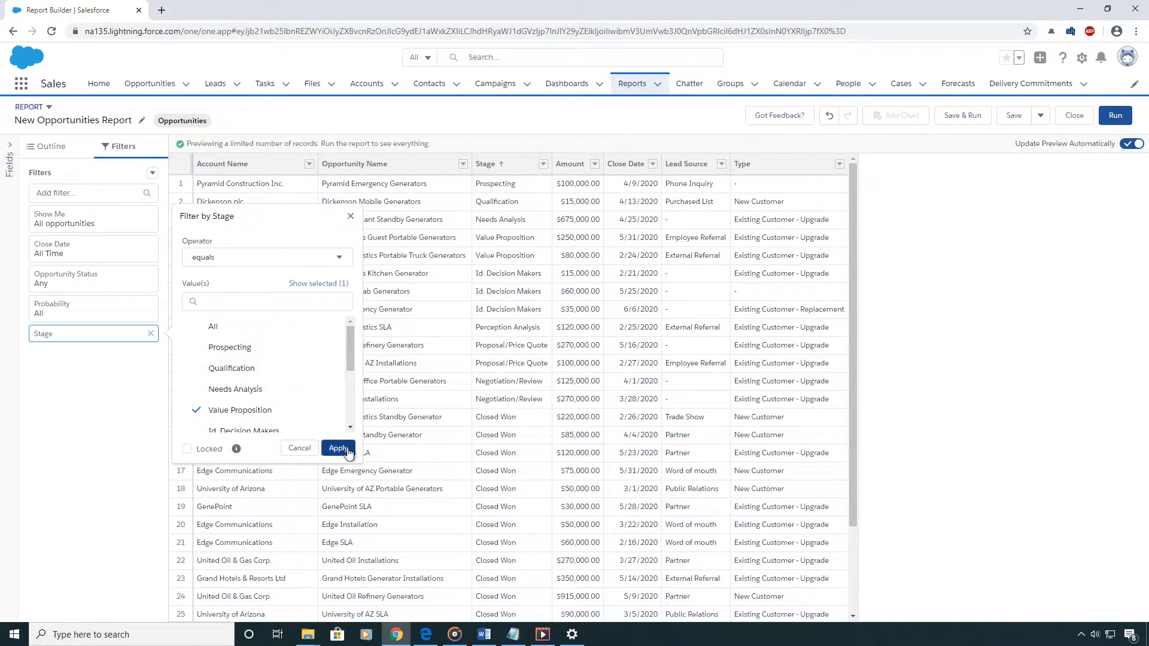
pyautogui.click(337, 447)
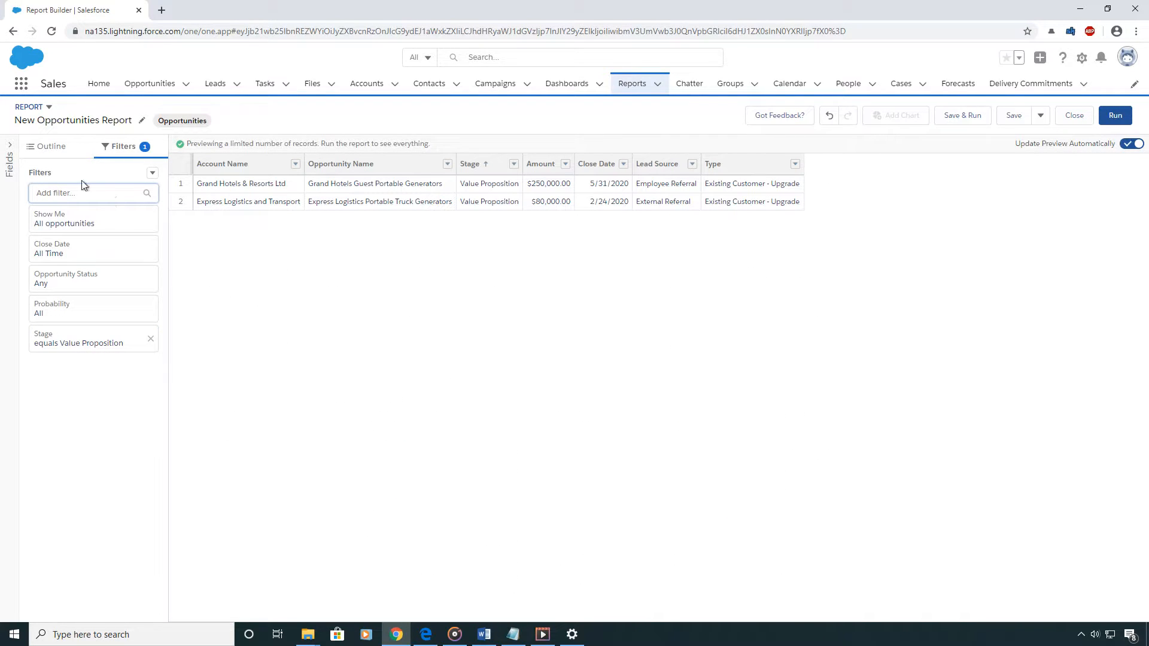
# Add an Amount filter of greater or equal to 100000
pyautogui.write('amount')
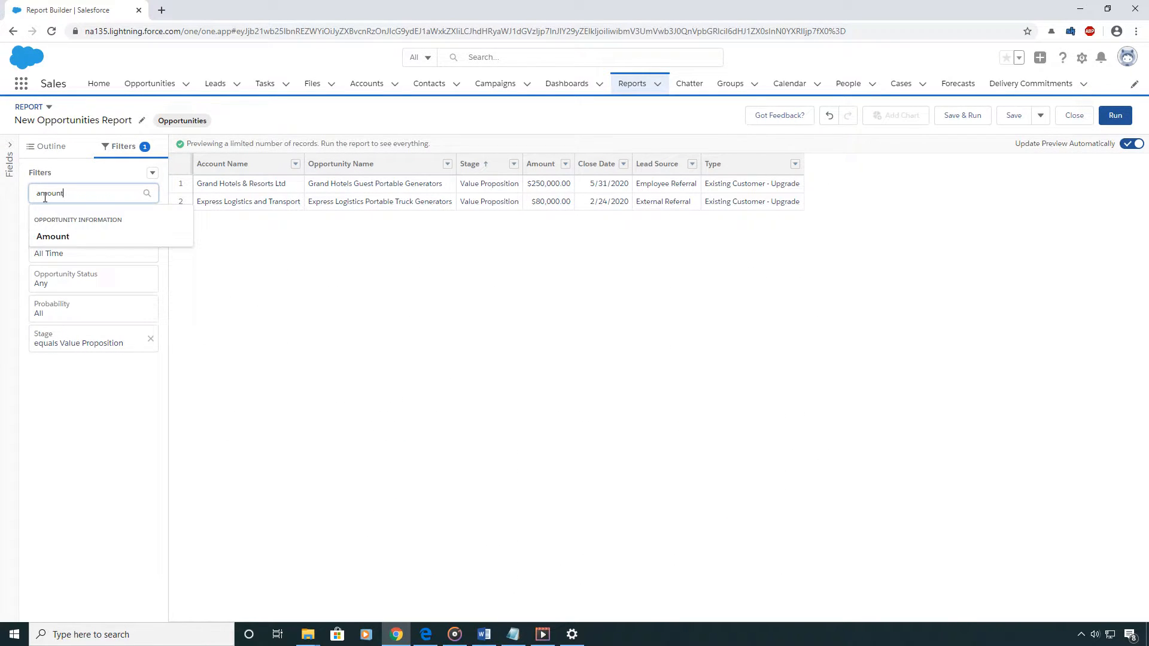
pyautogui.click(52, 235)
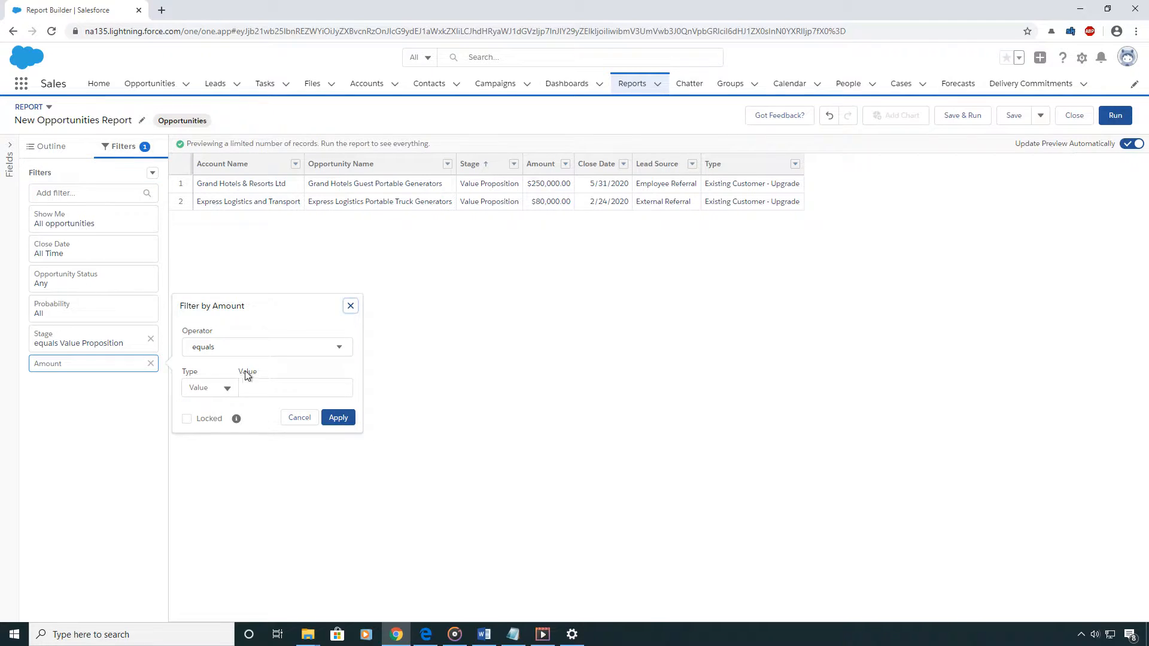
pyautogui.click(265, 347)
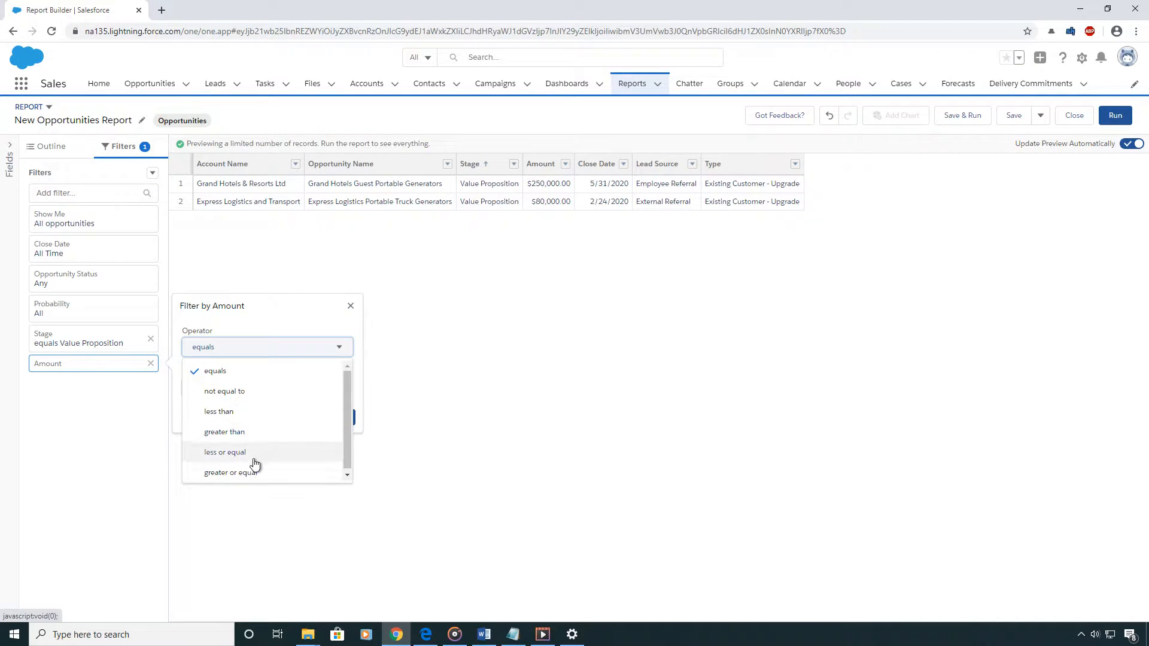
pyautogui.click(231, 472)
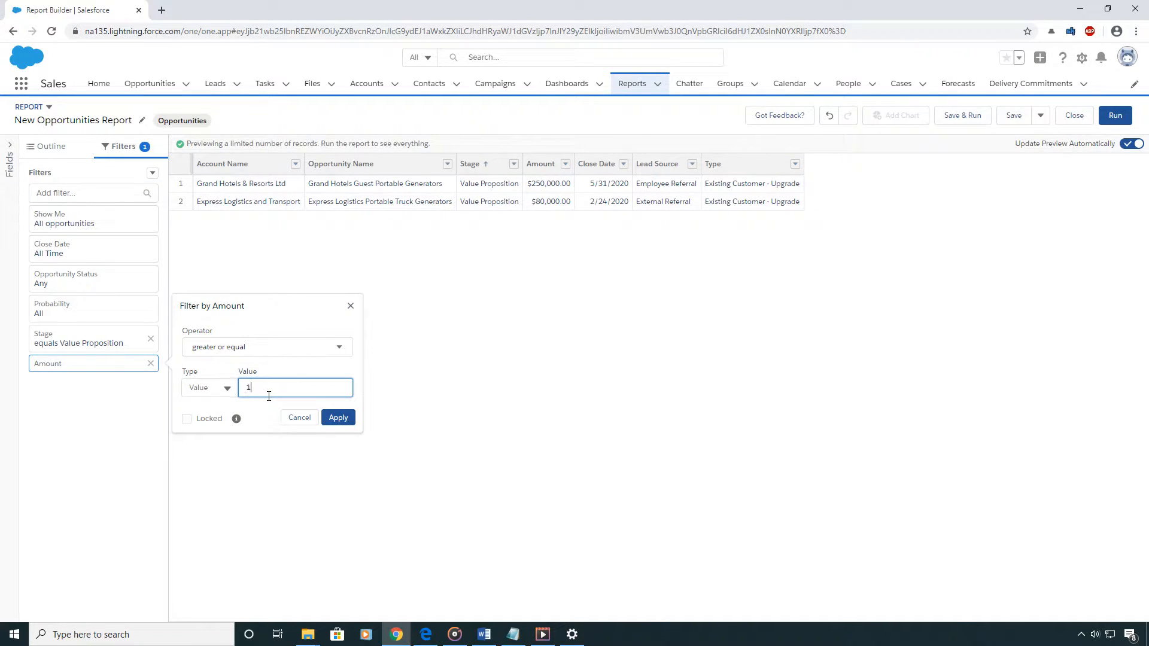
pyautogui.write('00000')
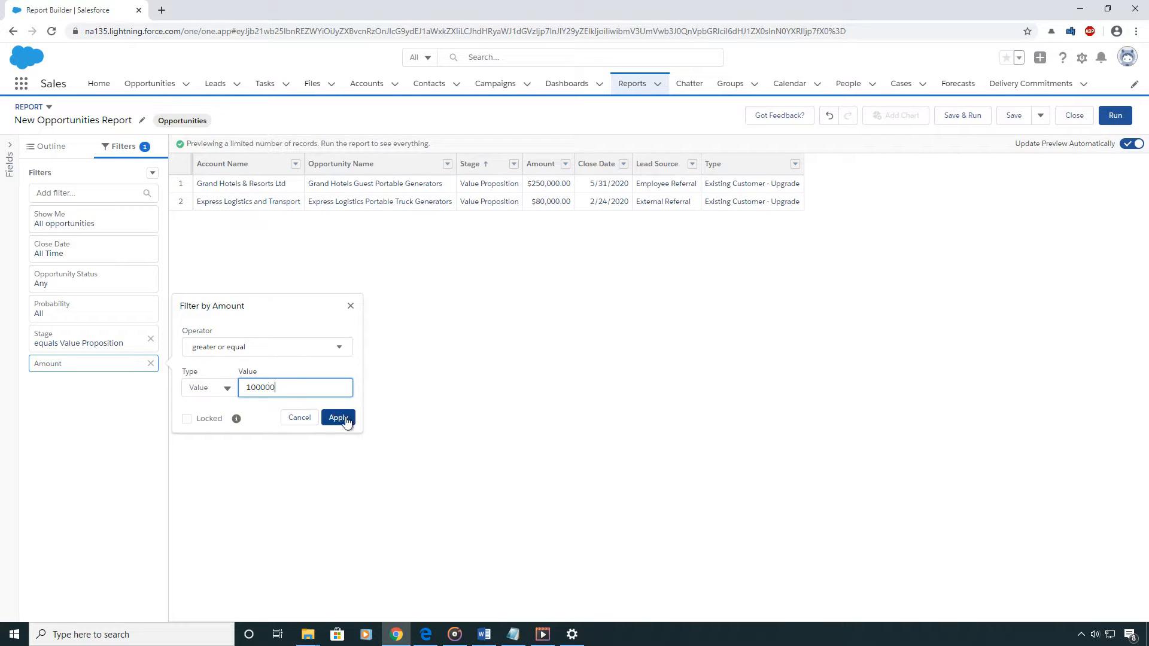
pyautogui.click(337, 417)
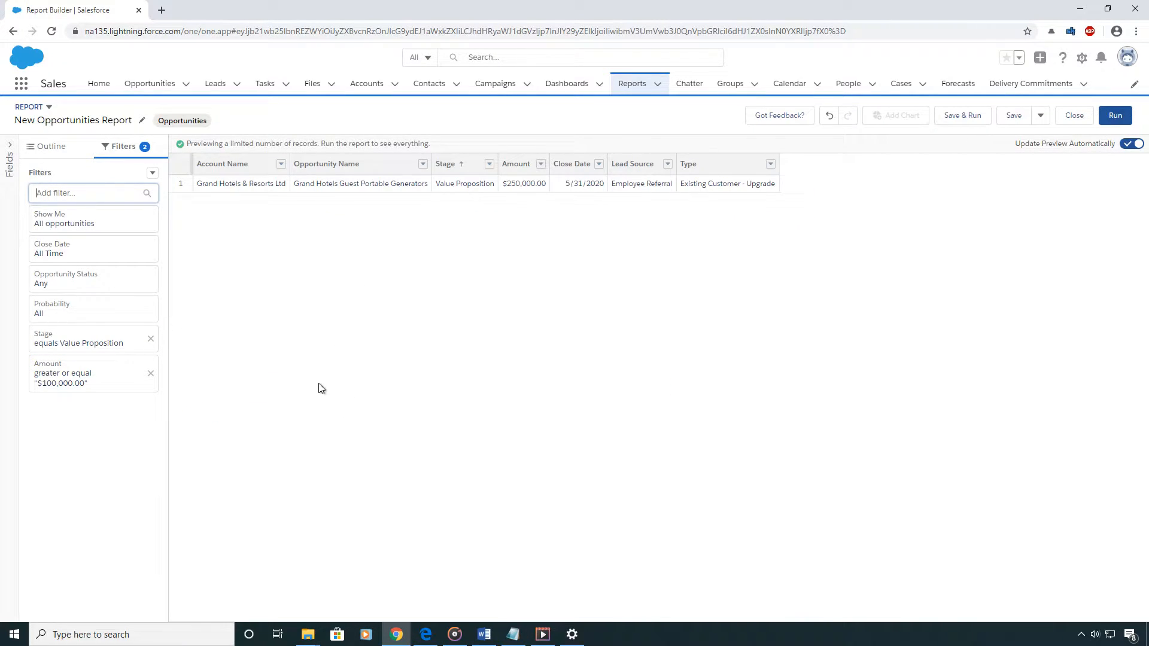
pyautogui.moveTo(243, 327)
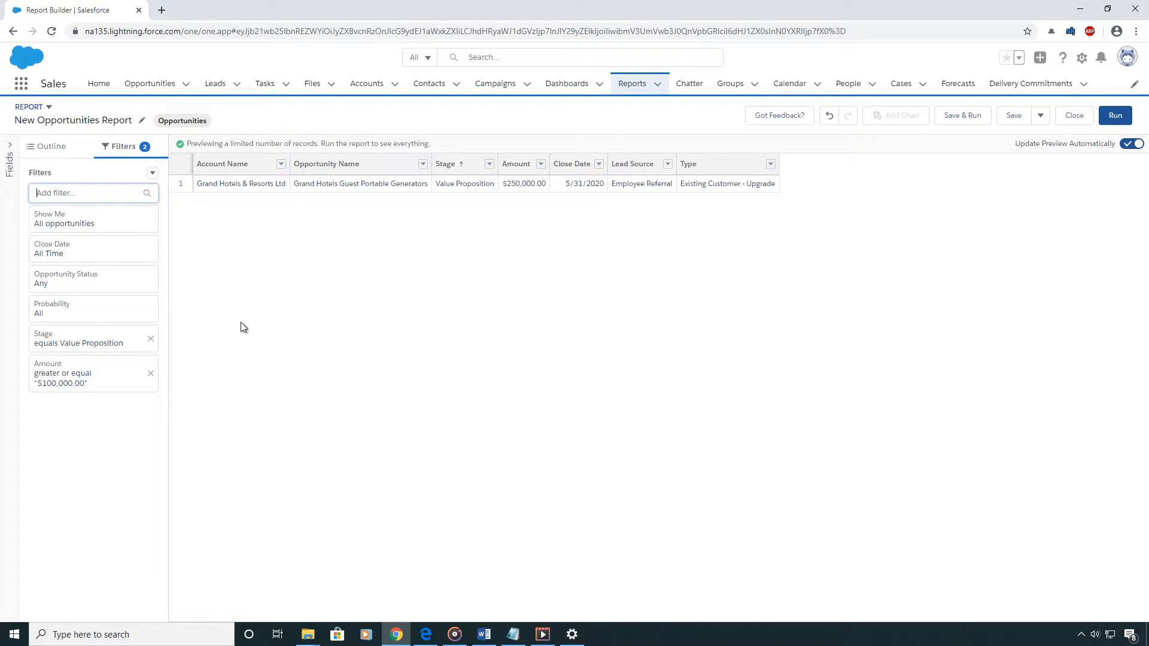
pyautogui.moveTo(165, 238)
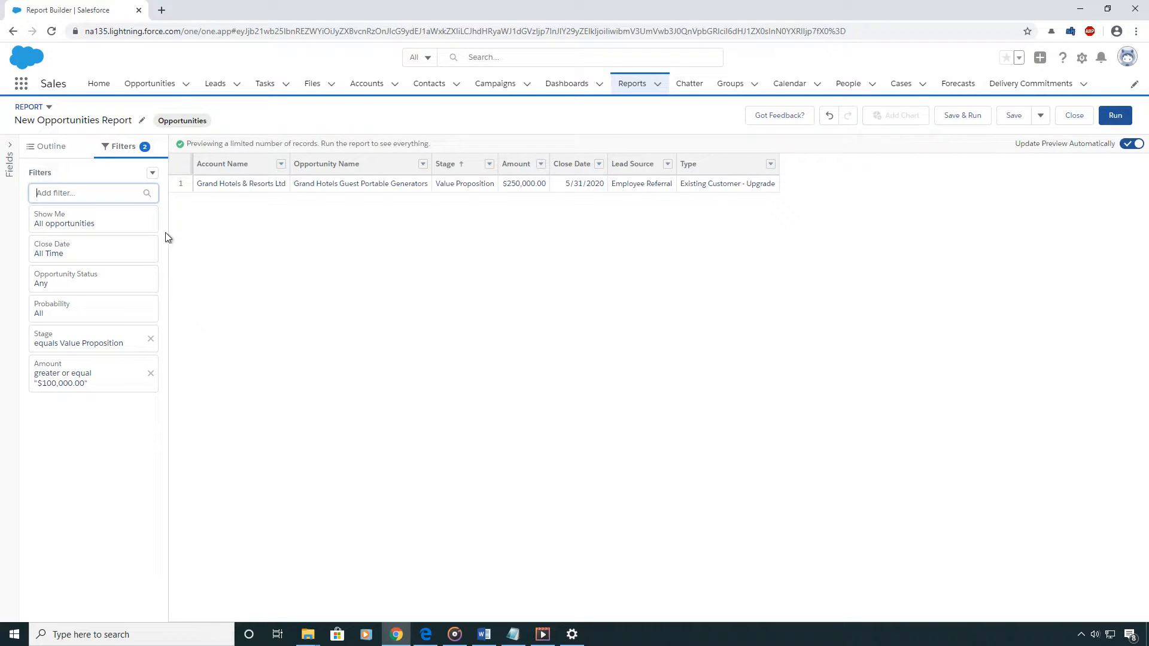
# Add a second Stage filter for Qualification and Proposal/Price Quote
pyautogui.click(88, 192)
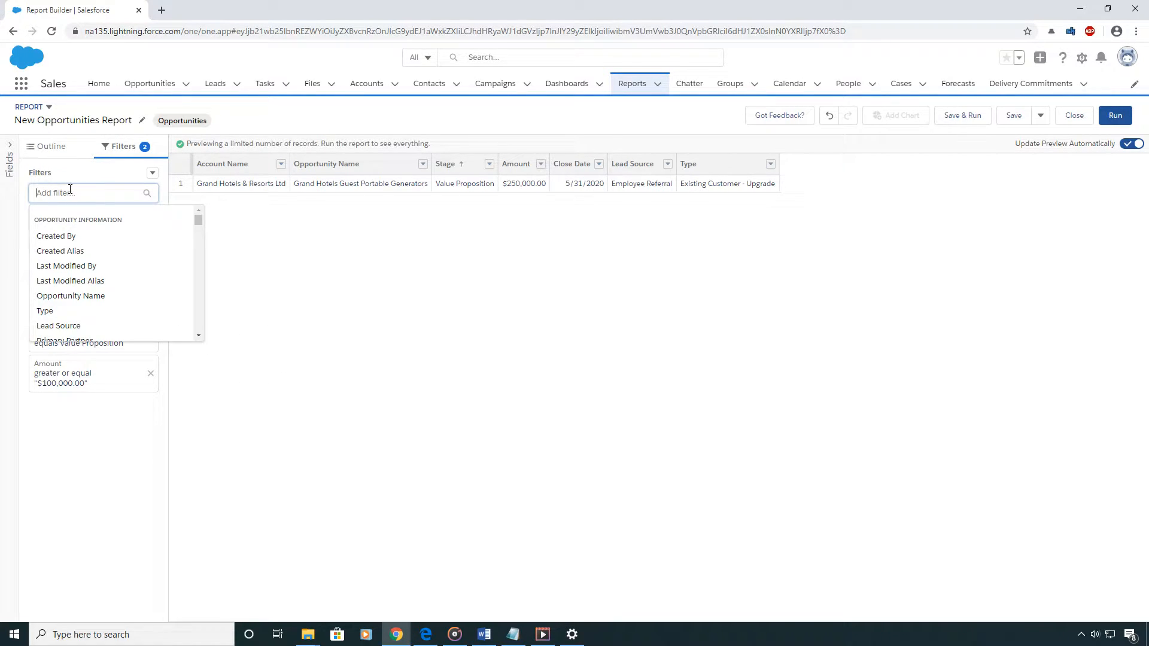
pyautogui.write('stage')
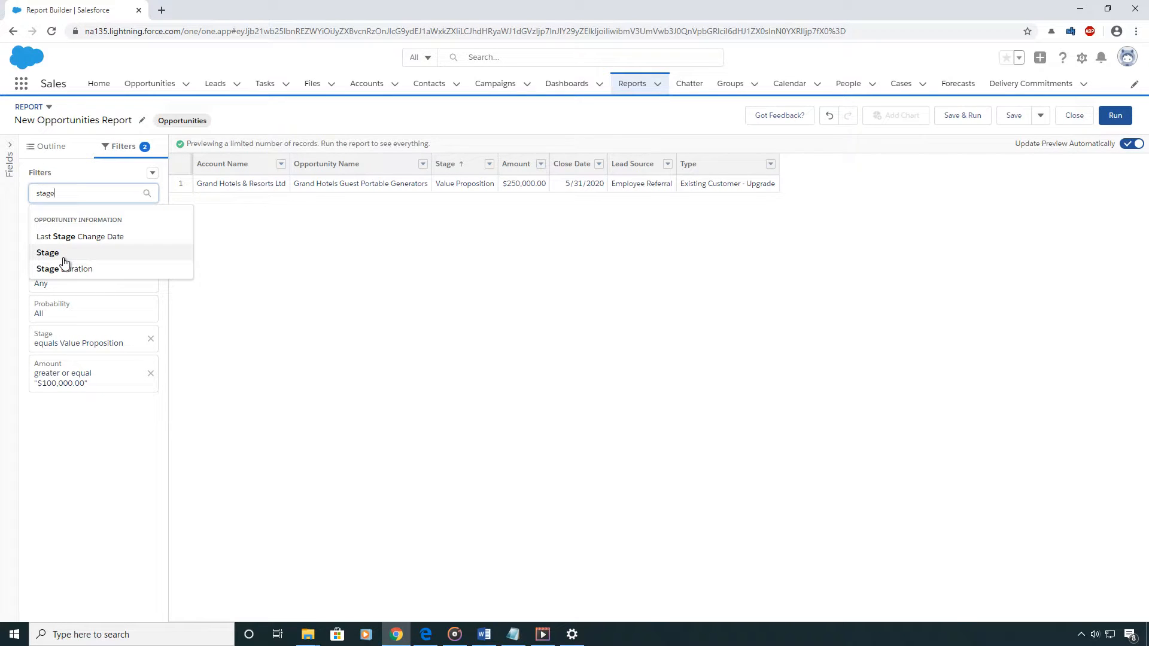
pyautogui.click(46, 252)
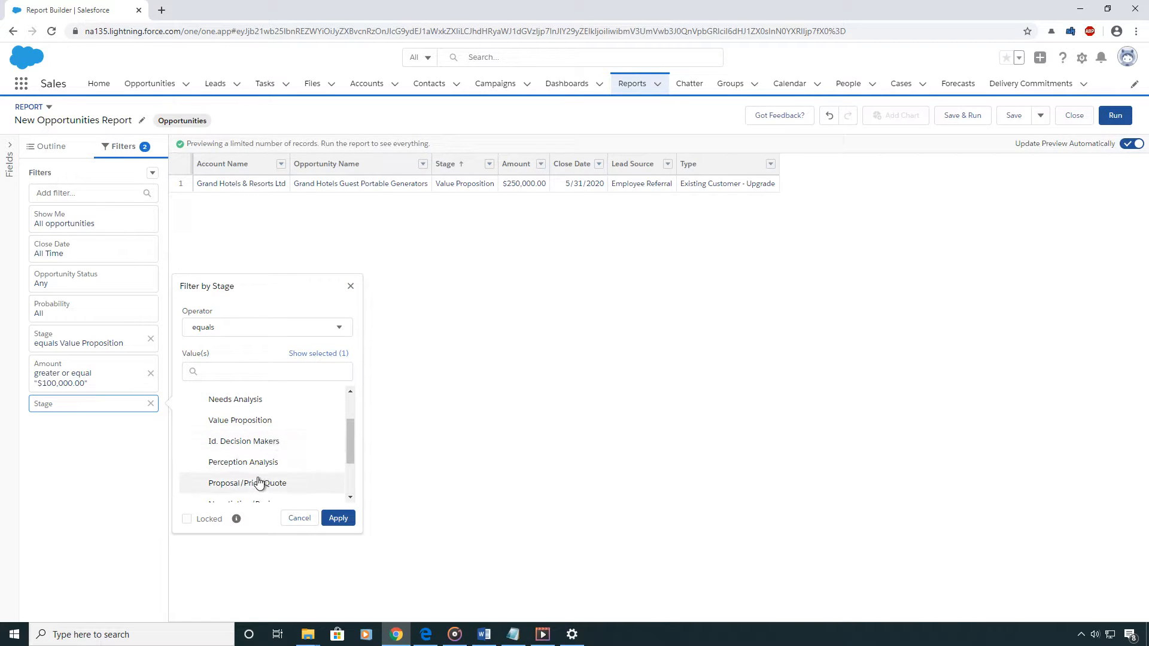
pyautogui.click(248, 483)
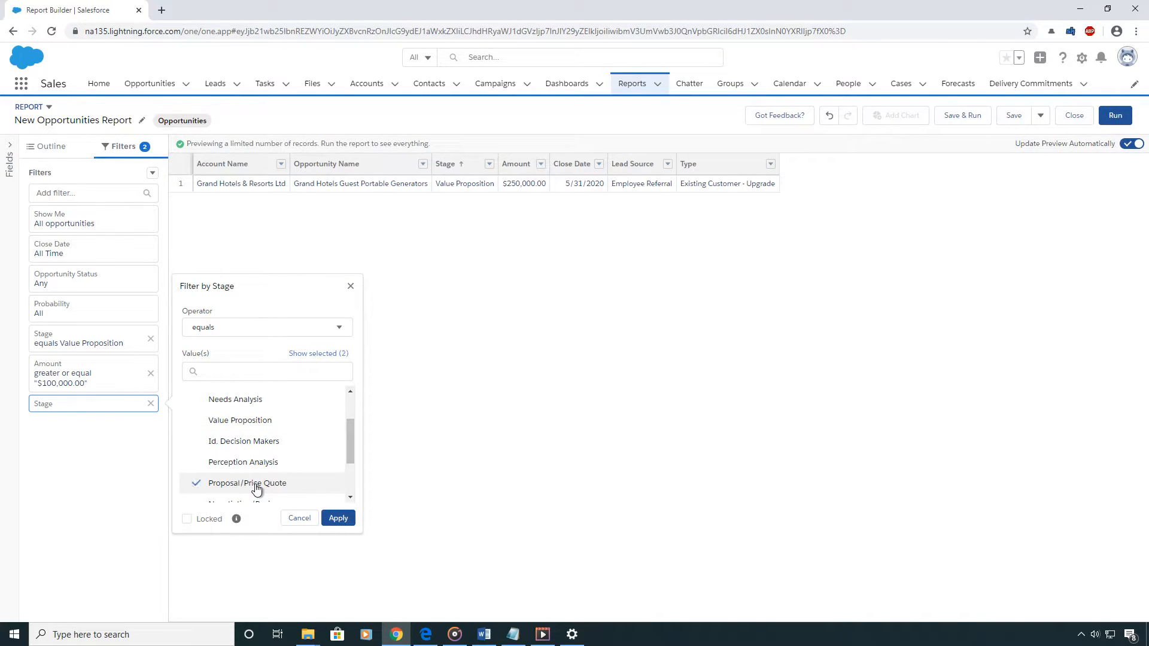
pyautogui.click(337, 518)
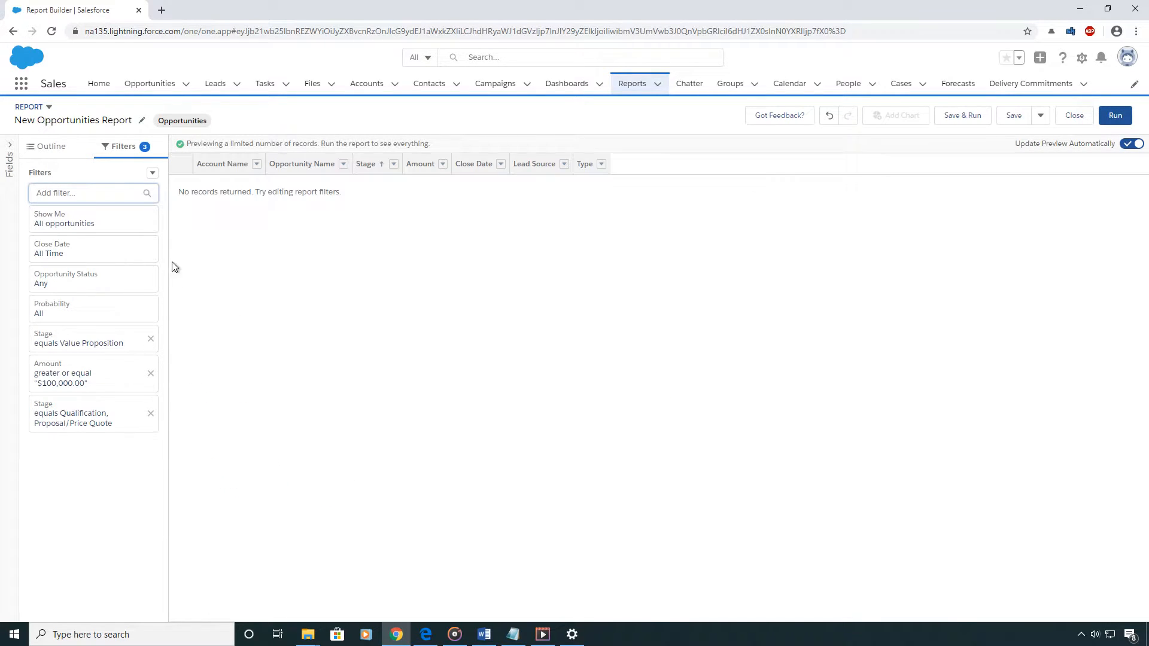
pyautogui.moveTo(326, 233)
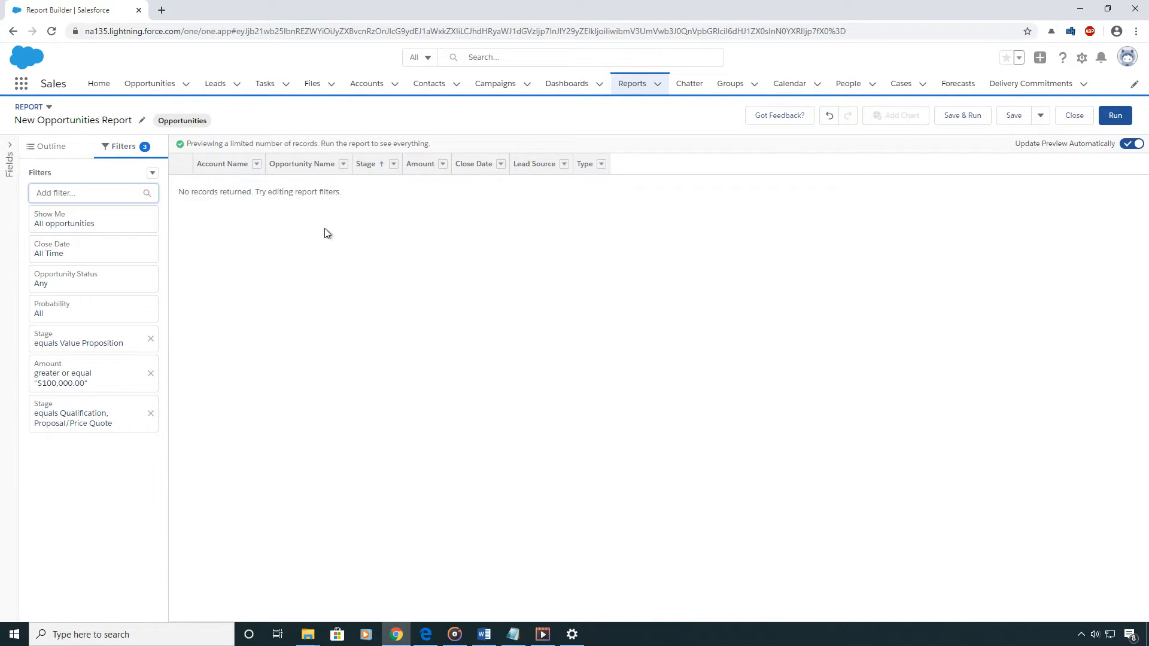
pyautogui.moveTo(129, 184)
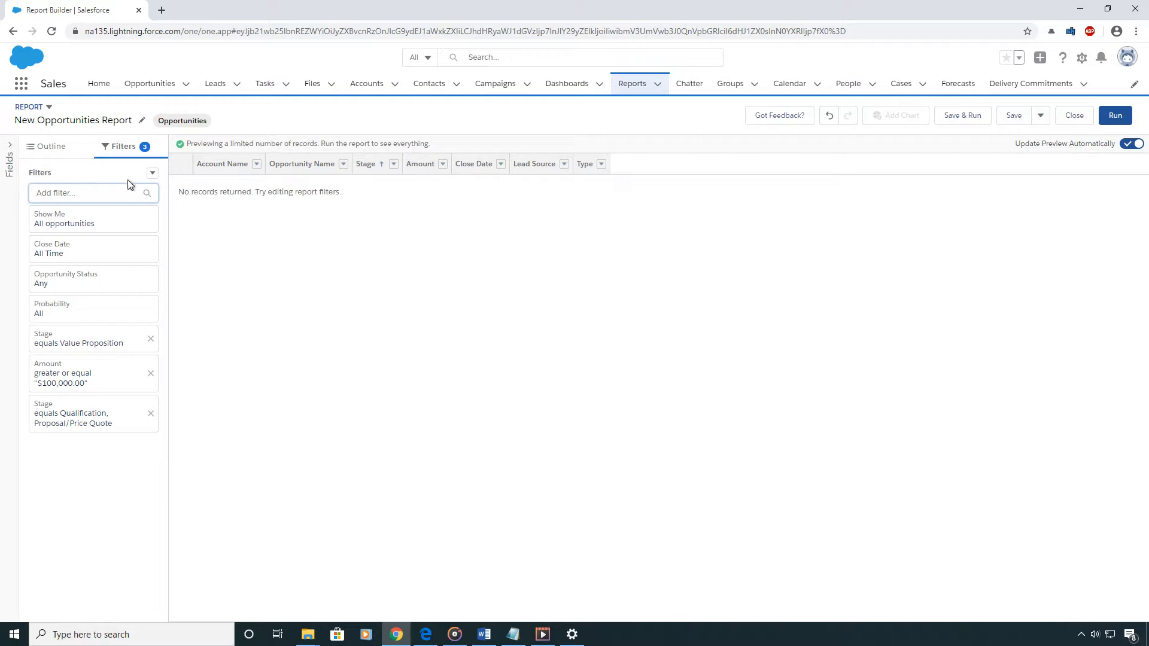
# Open the Filters menu's options for adding filter logic
pyautogui.click(151, 172)
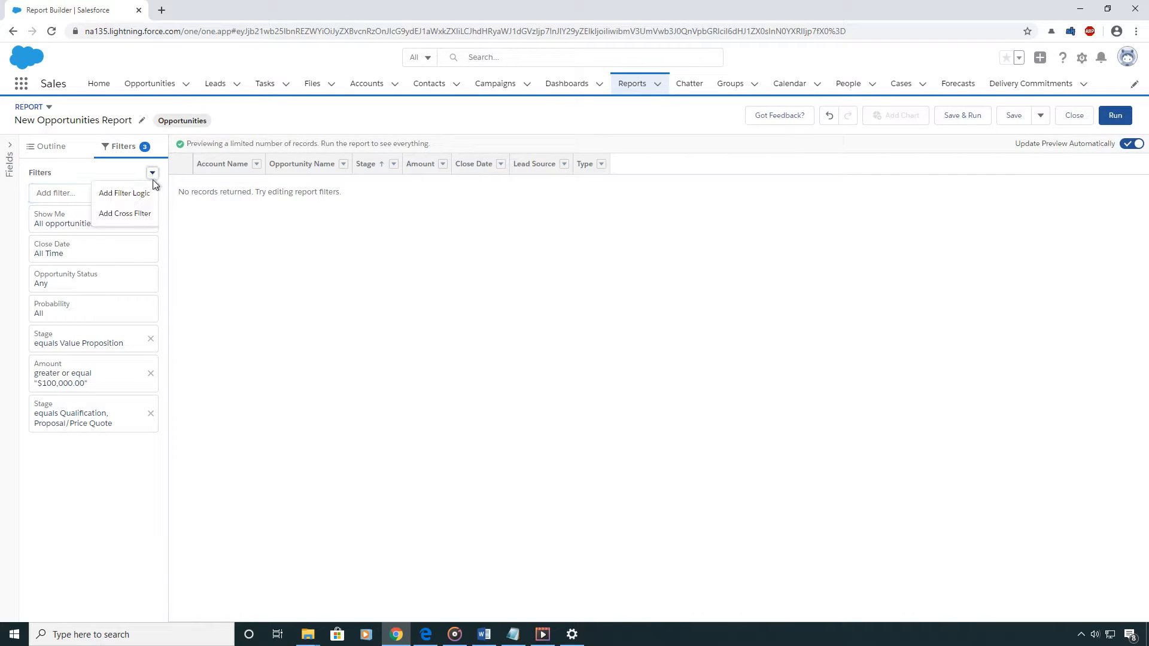
pyautogui.moveTo(123, 193)
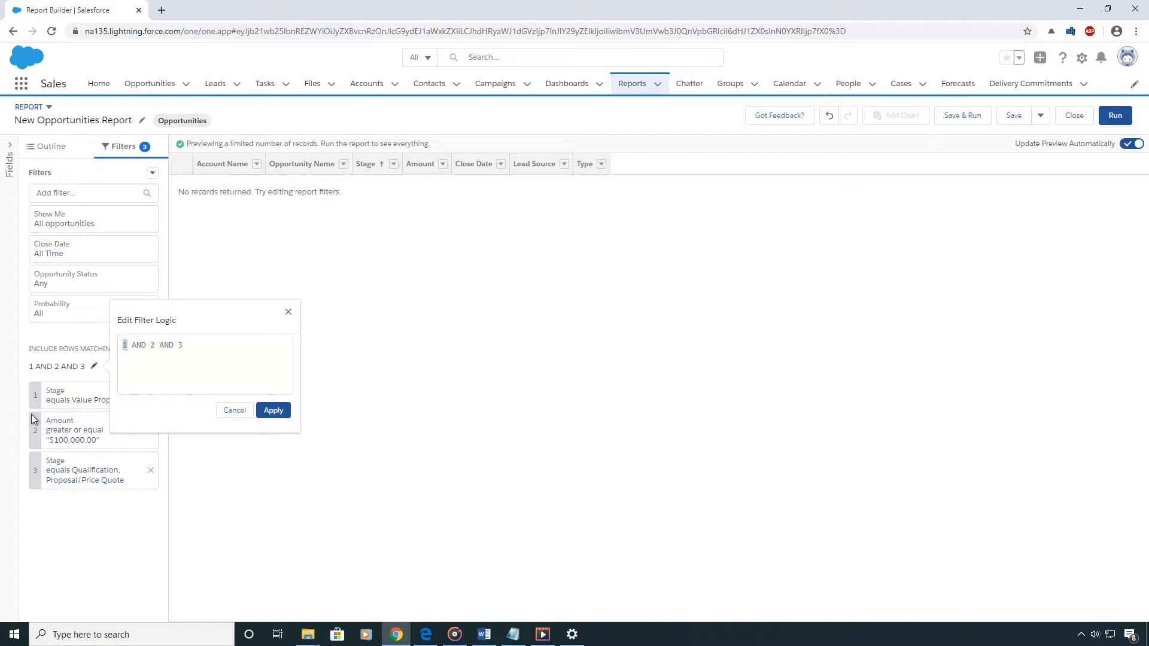
pyautogui.moveTo(117, 473)
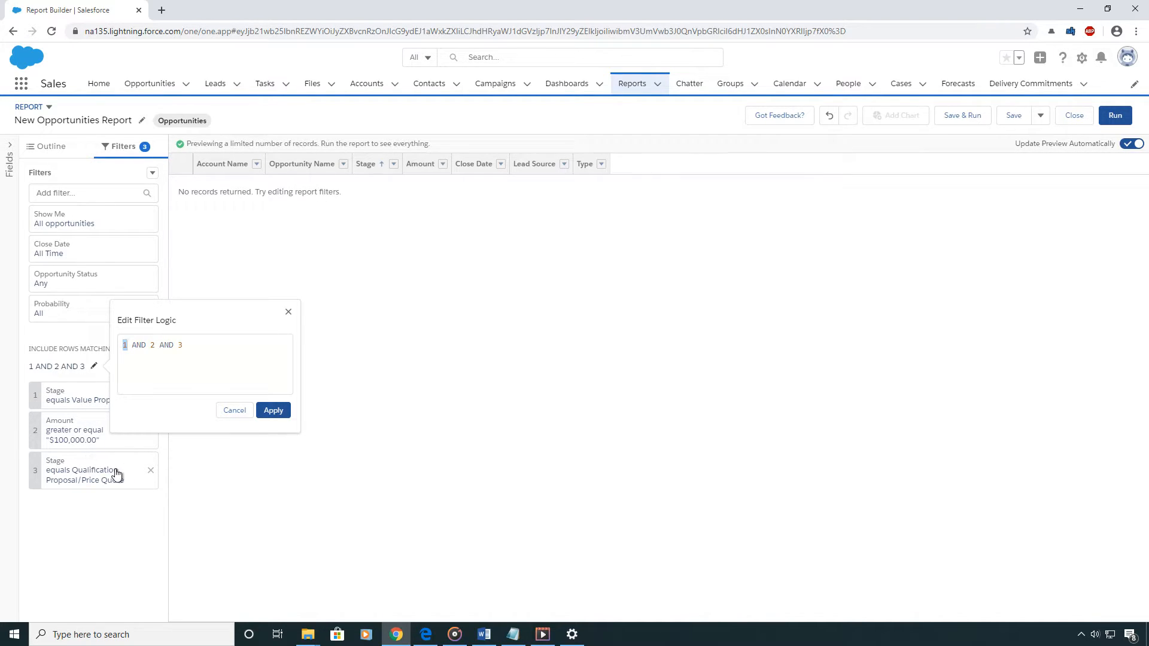
pyautogui.moveTo(129, 457)
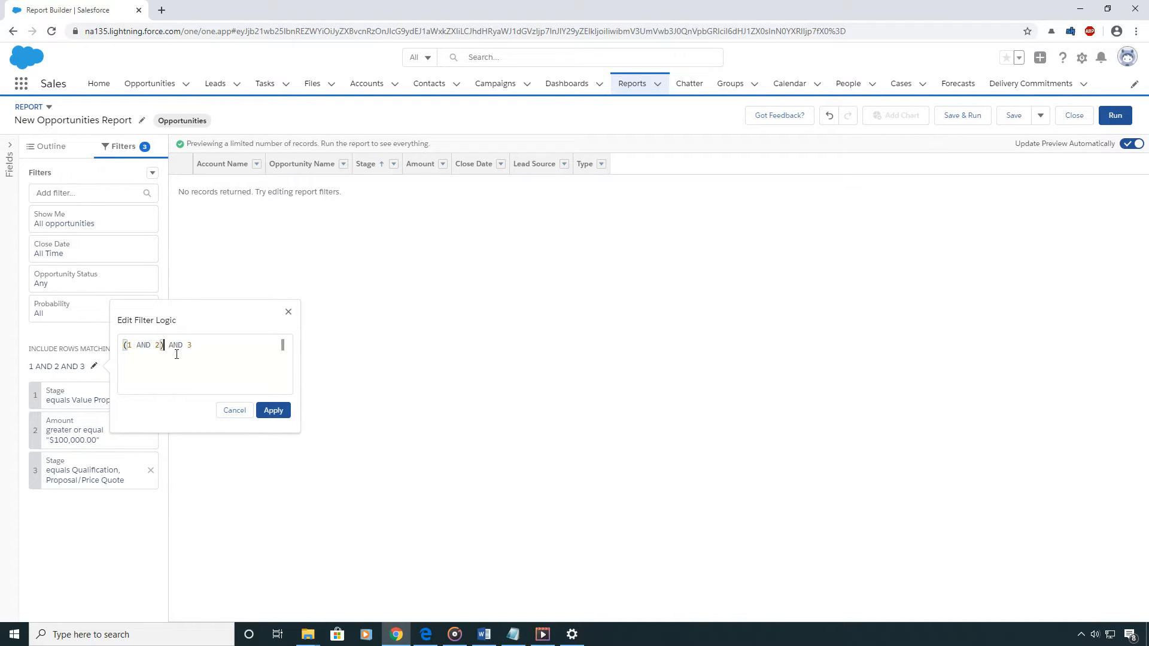
pyautogui.moveTo(166, 377)
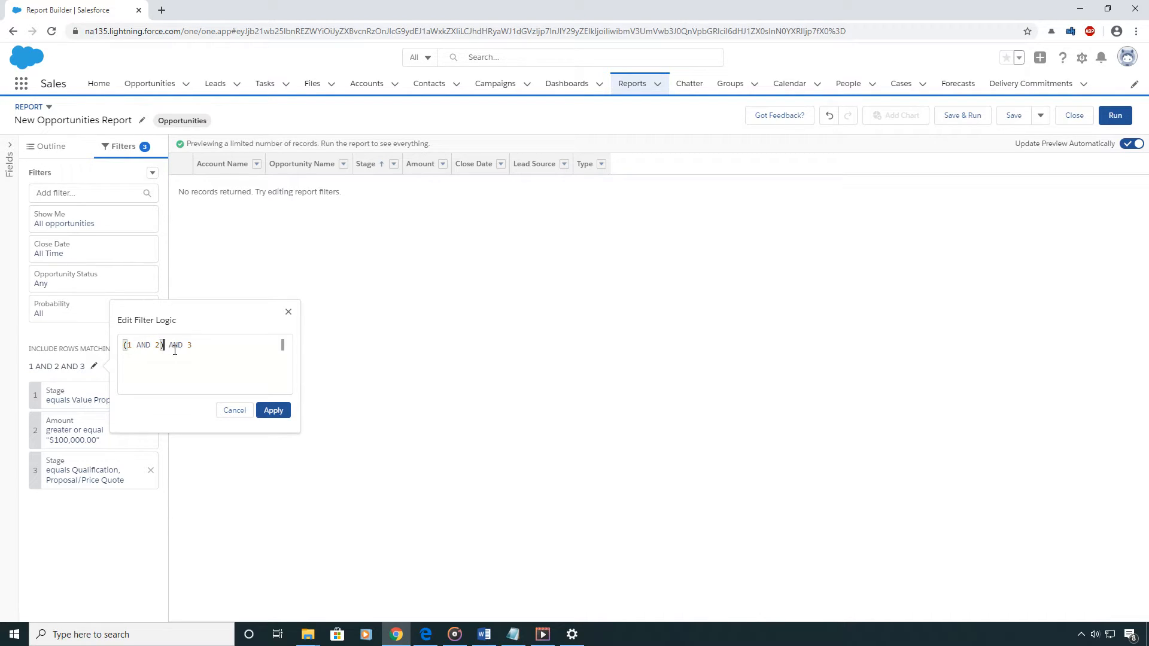
# Change the second AND to OR, making the logic (1 AND 2) OR 3
pyautogui.doubleClick(174, 344)
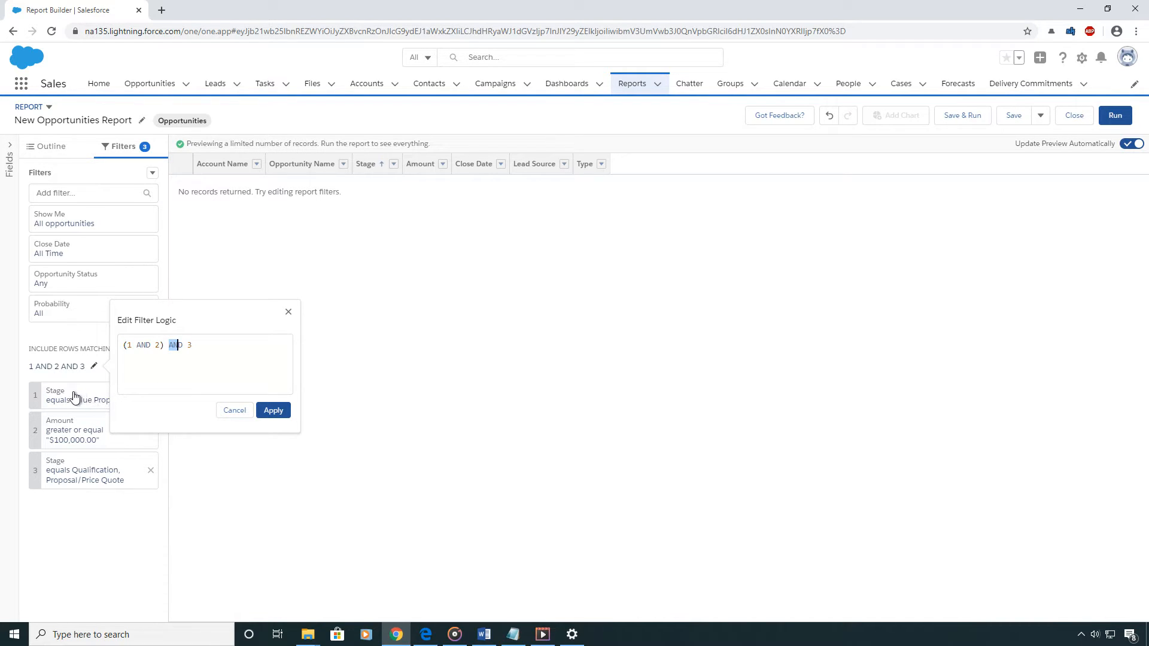
pyautogui.moveTo(114, 401)
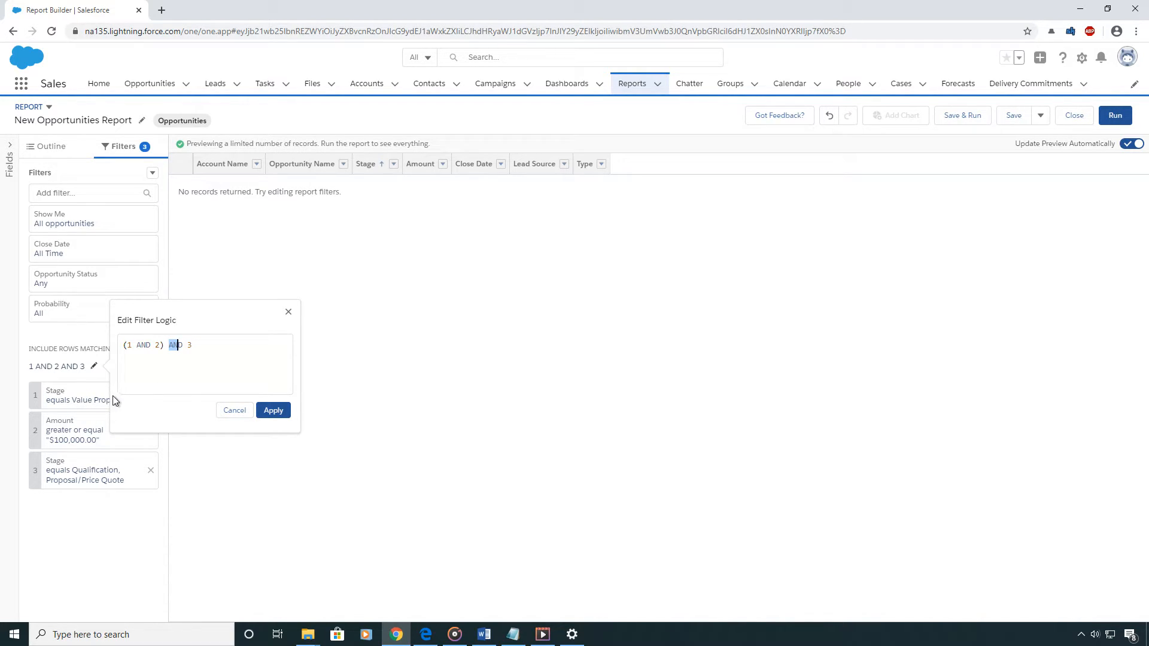
pyautogui.moveTo(107, 392)
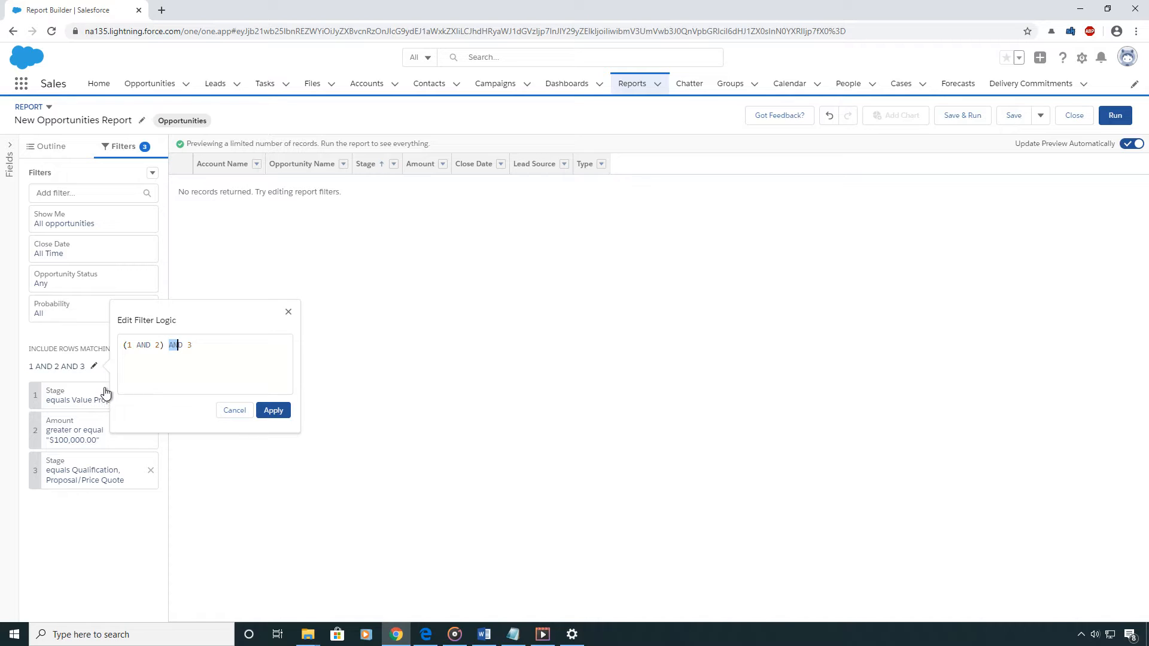
pyautogui.moveTo(191, 365)
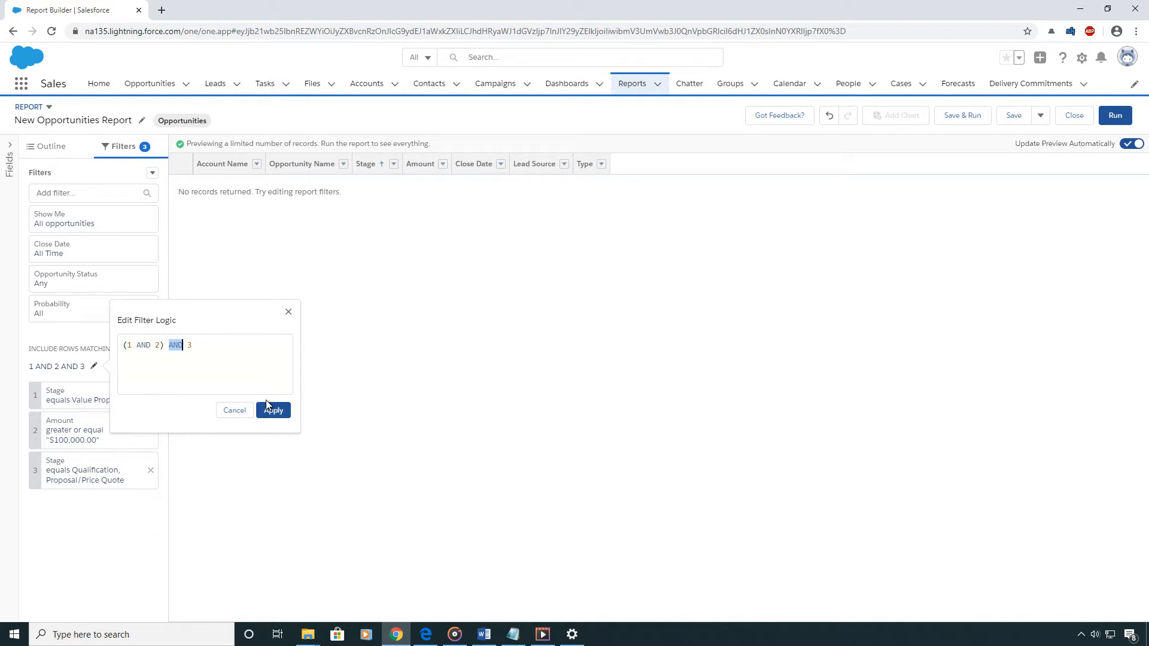
pyautogui.write('OR')
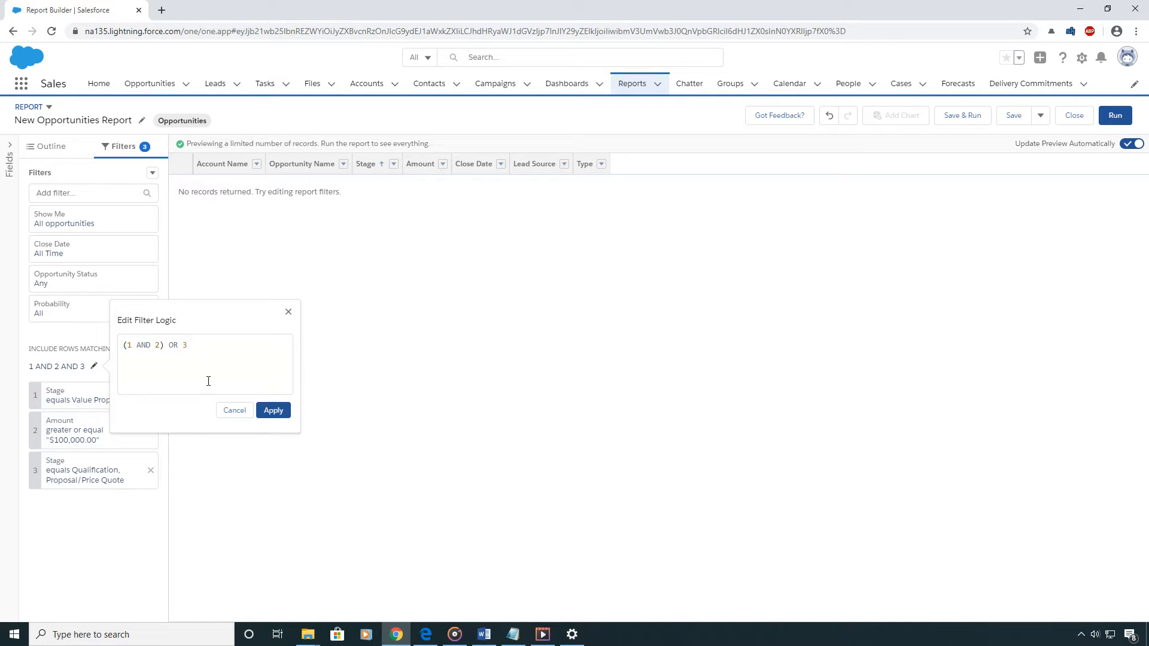
pyautogui.click(273, 411)
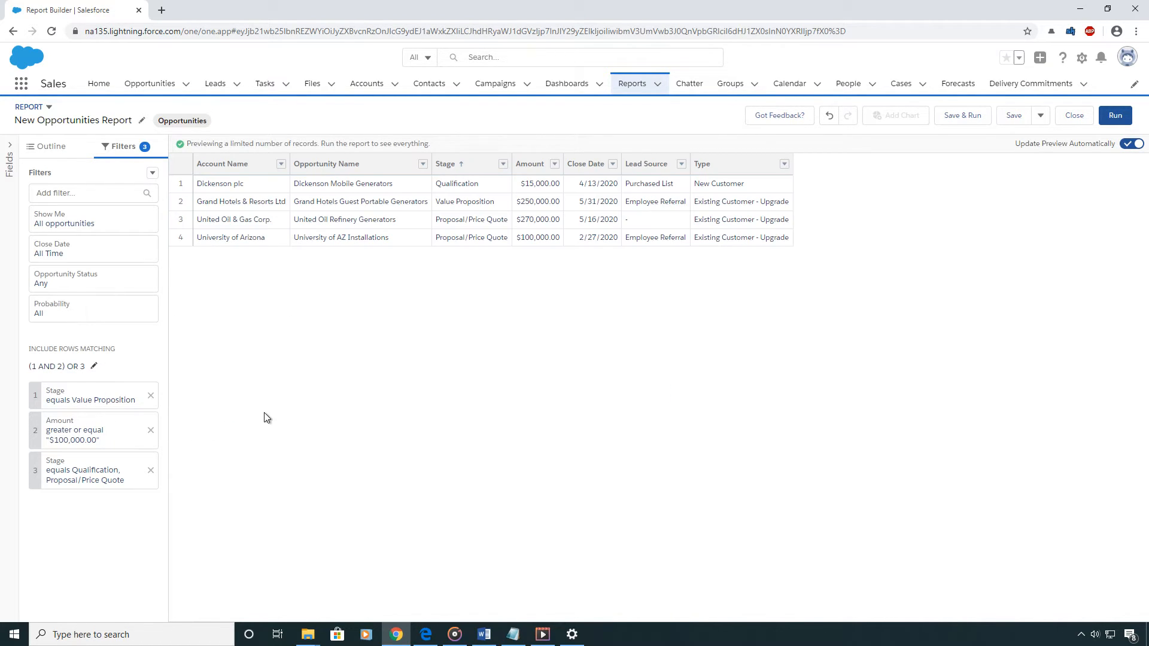
pyautogui.moveTo(166, 367)
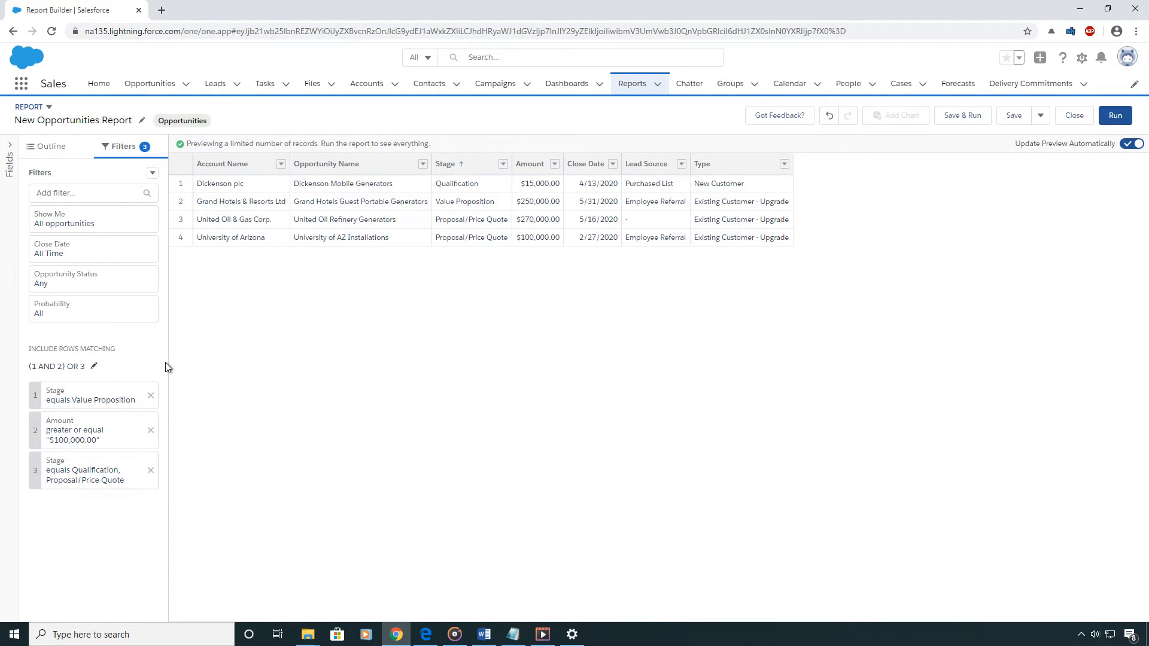
pyautogui.click(94, 366)
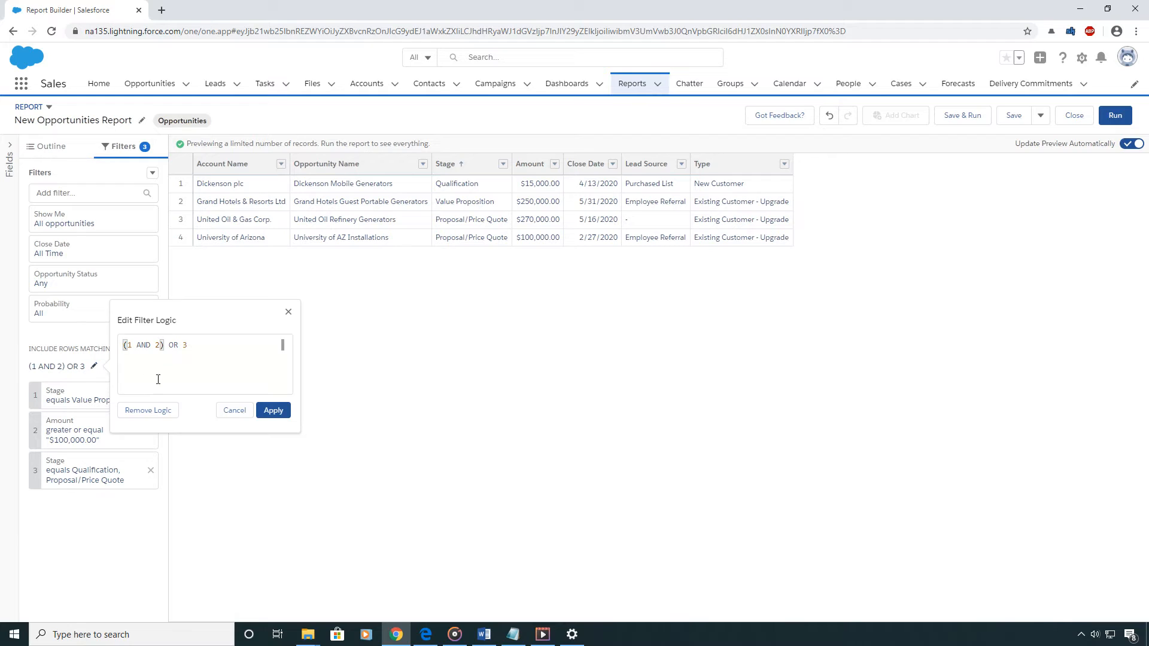
pyautogui.moveTo(199, 348)
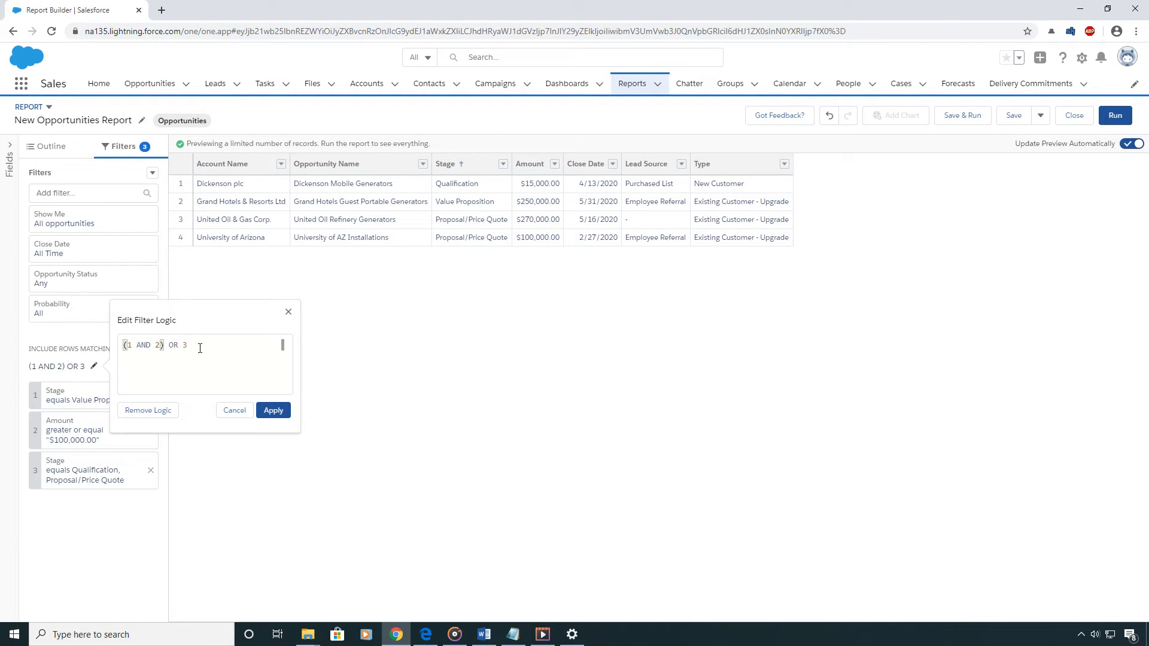
pyautogui.moveTo(58, 391)
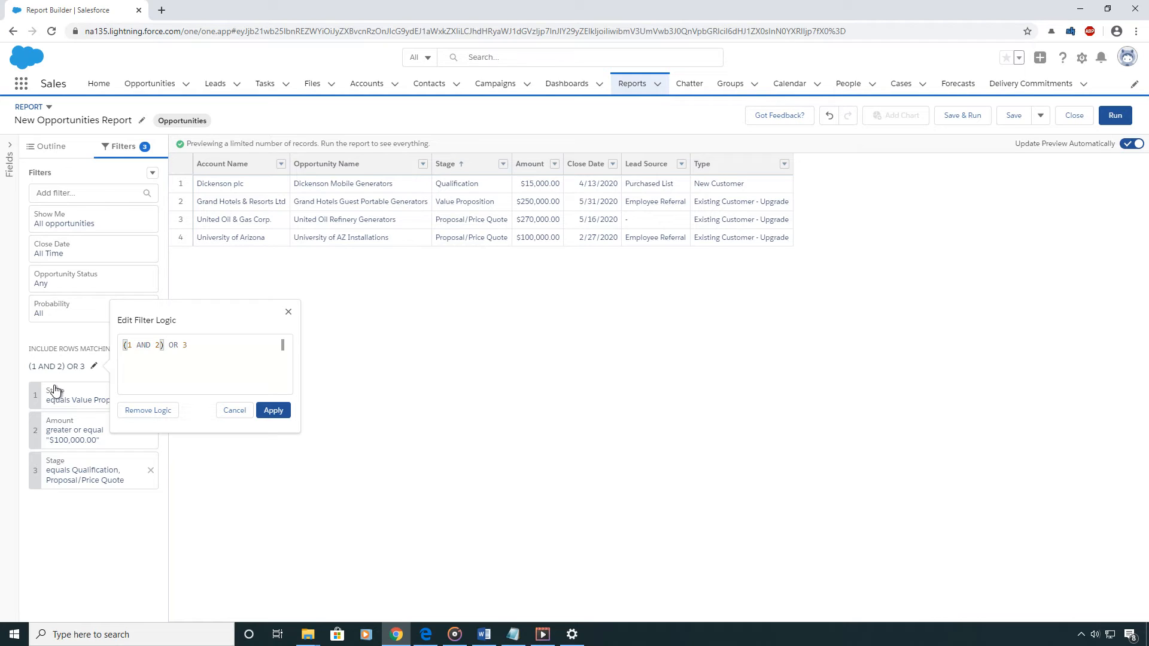
pyautogui.moveTo(179, 340)
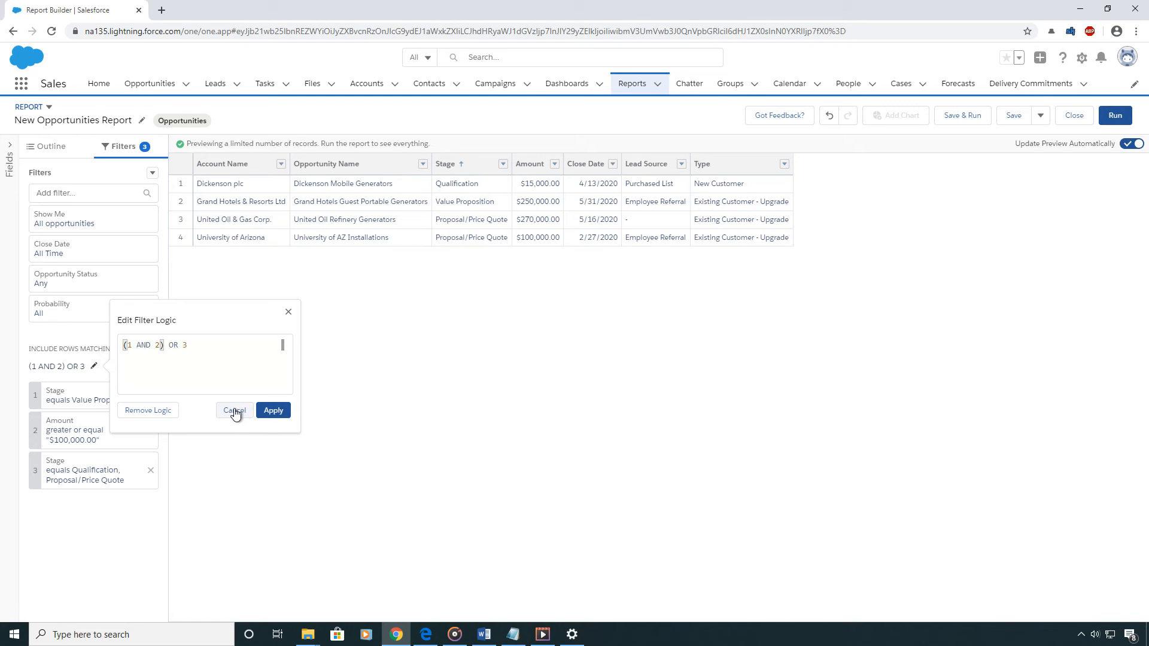
pyautogui.click(234, 410)
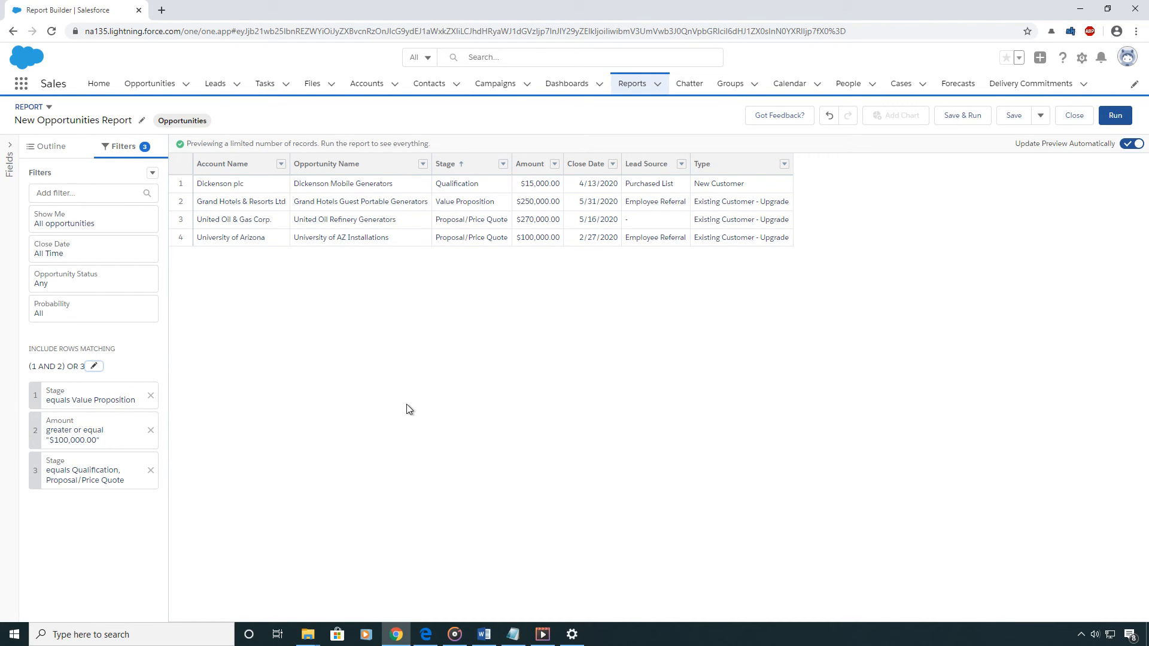